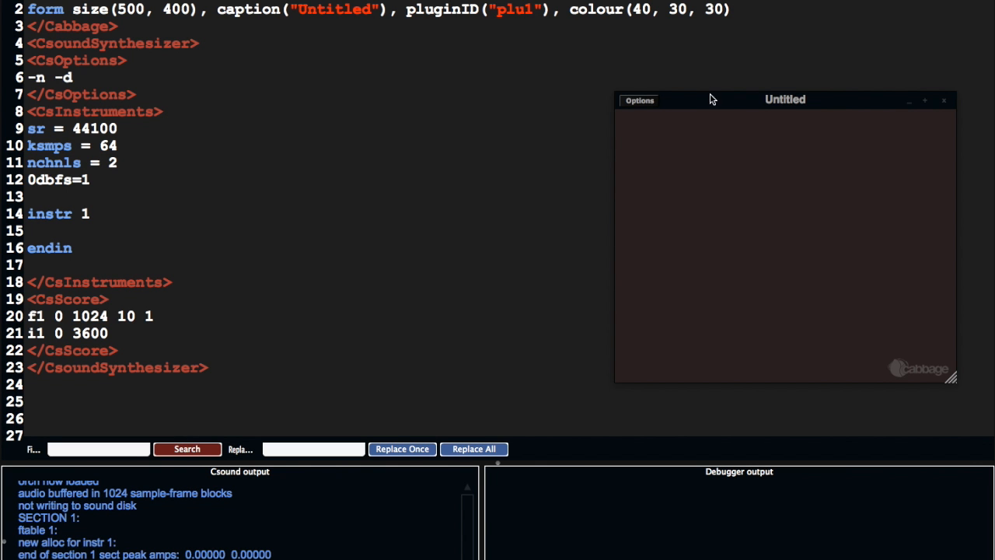
mouse_move(790, 137)
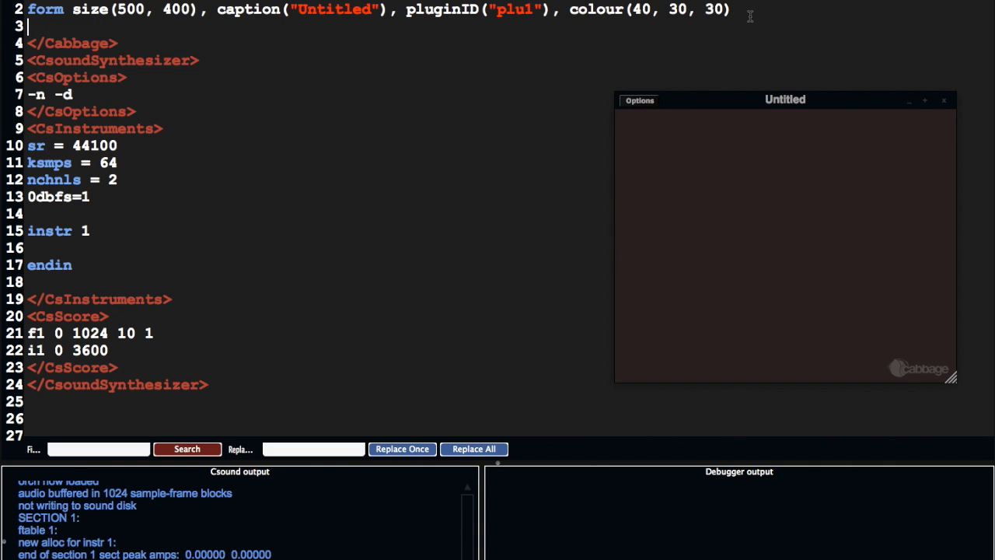
Step: Code an image widget with bounds(10, 10, 300, 300) so a white square renders in the panel
type("ima")
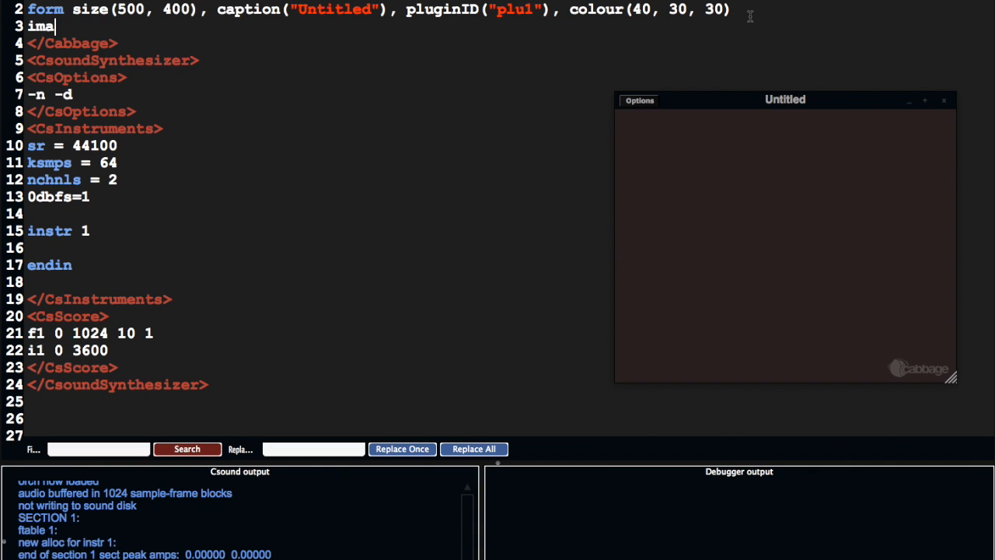
type("ge bounds(10, 10")
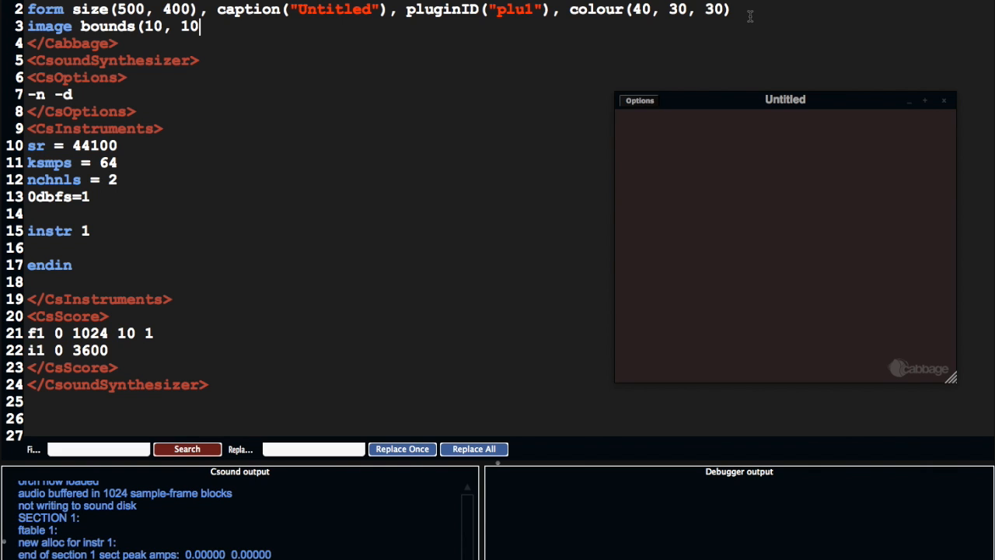
type(", 300, 400")
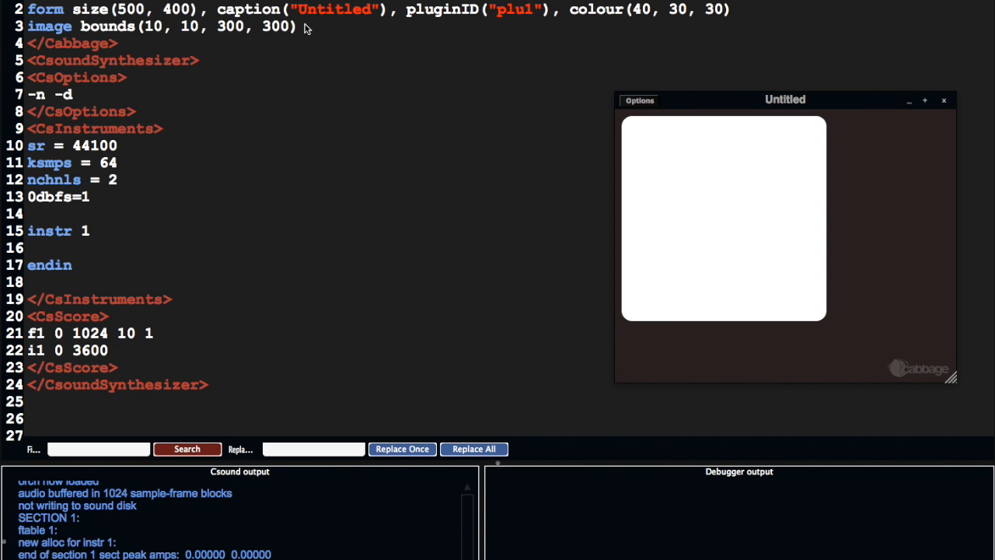
mouse_move(169, 13)
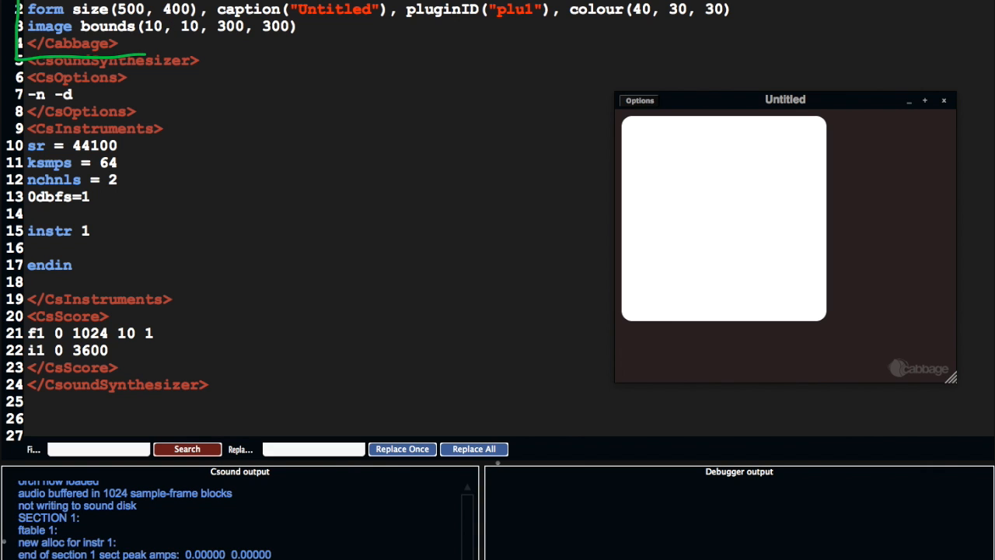
mouse_move(560, 140)
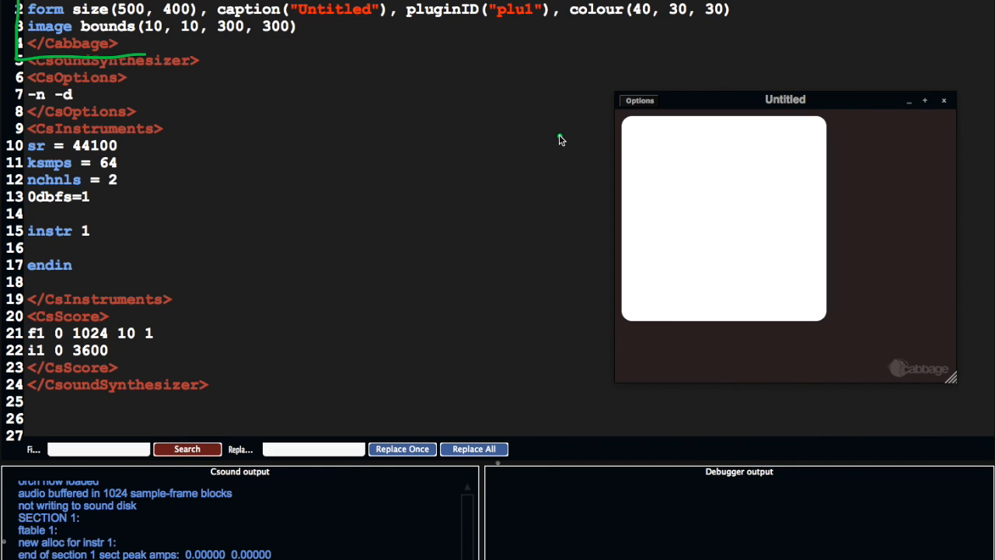
mouse_move(458, 36)
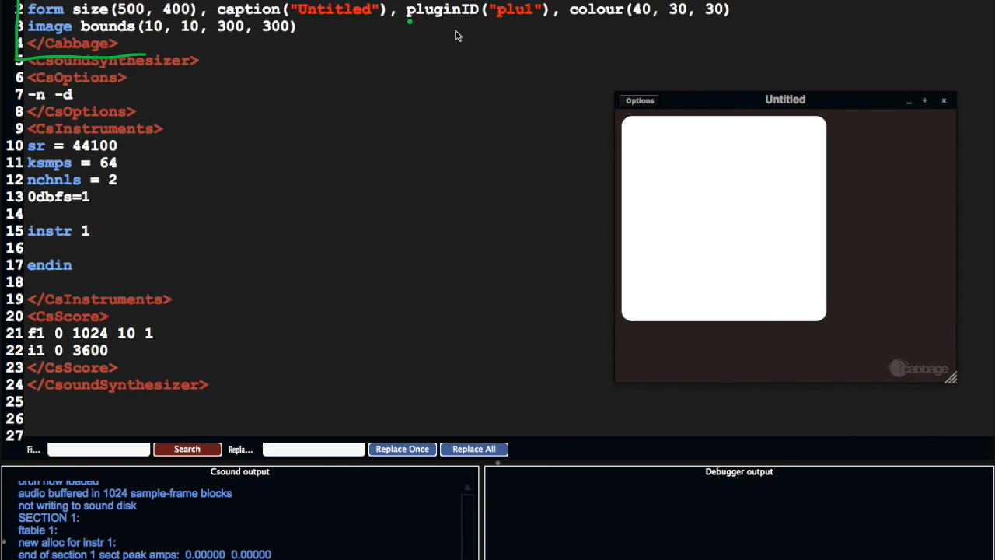
mouse_move(314, 28)
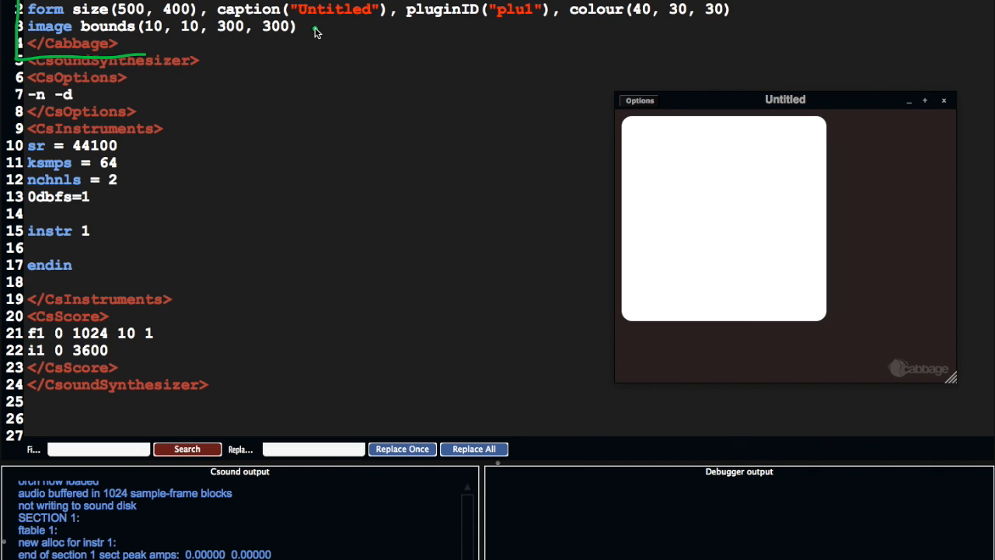
mouse_move(324, 32)
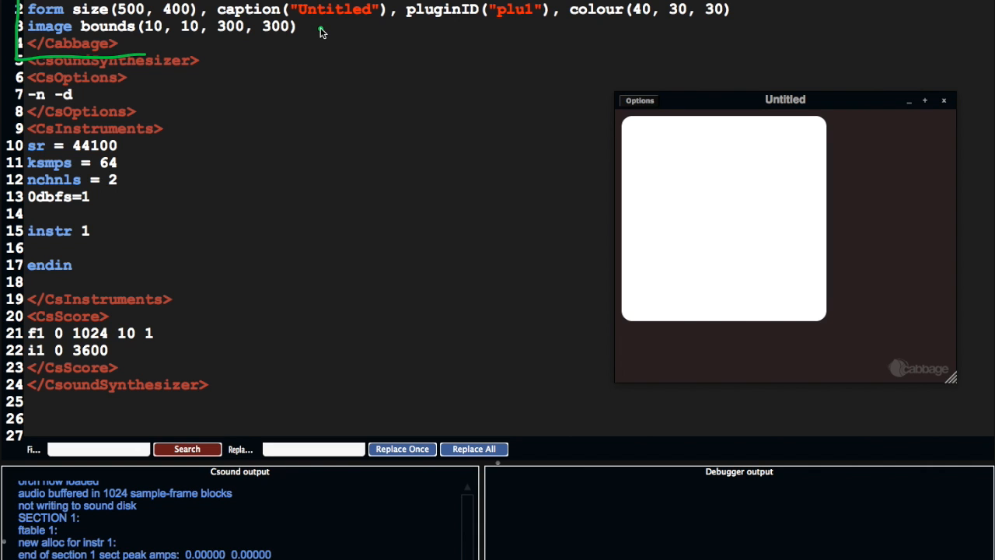
mouse_move(298, 48)
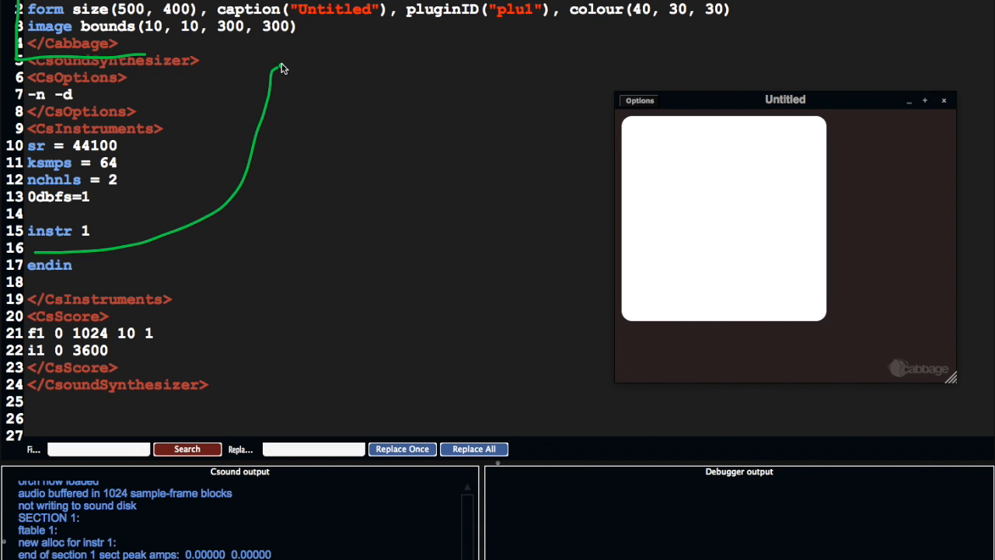
mouse_move(317, 38)
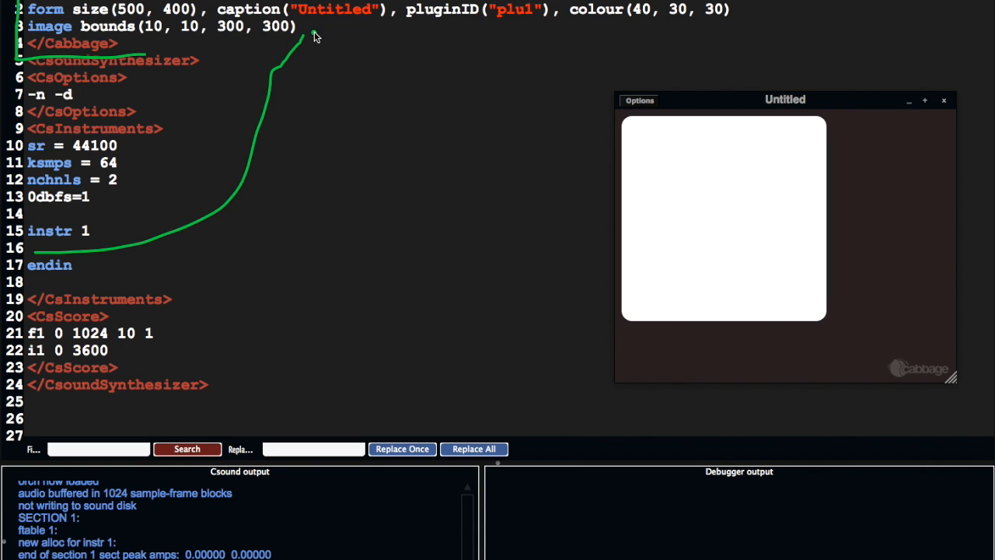
Step: Append identchannel("image") to the image line and enter edit mode to insert a Push button on but1
left_click(299, 25)
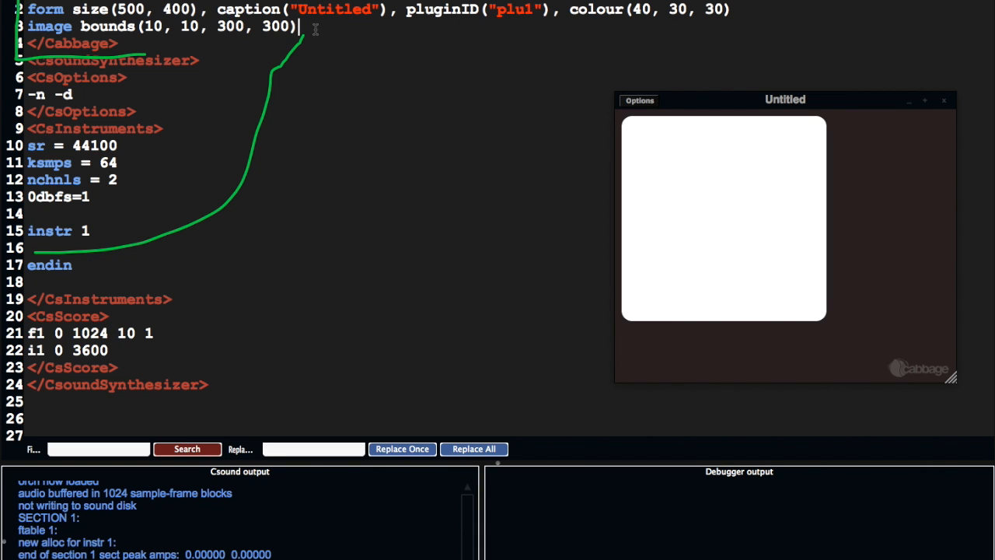
type(", identchanel(")
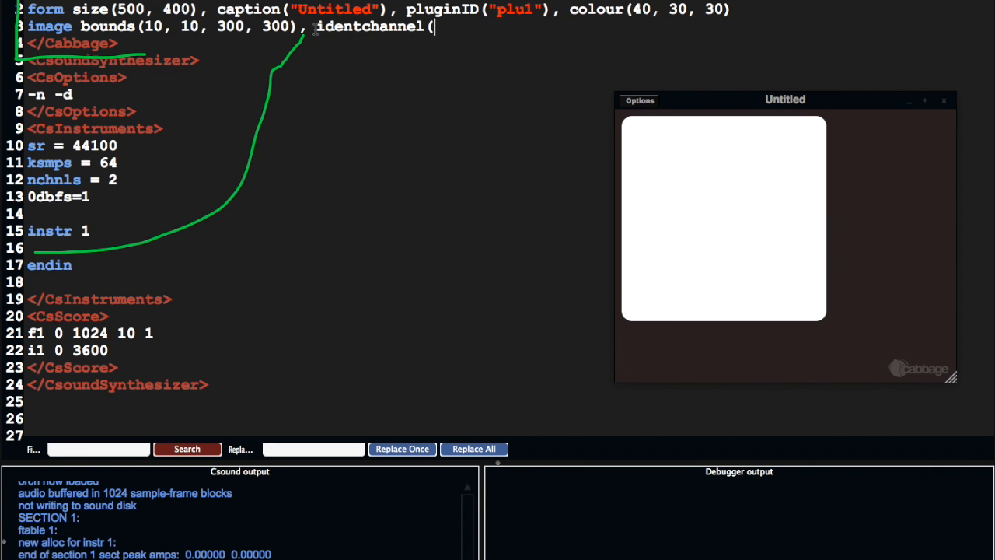
type("\"image\")")
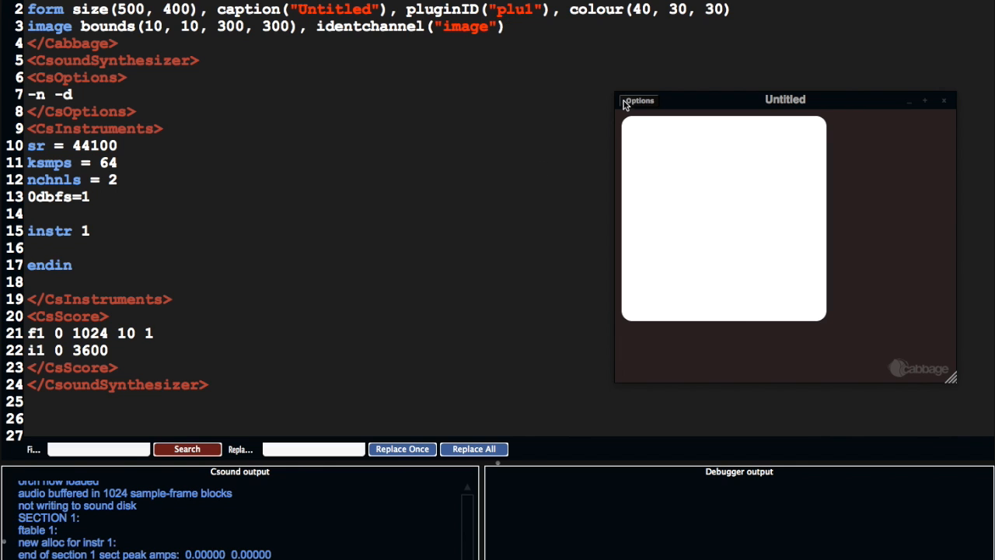
left_click(638, 99)
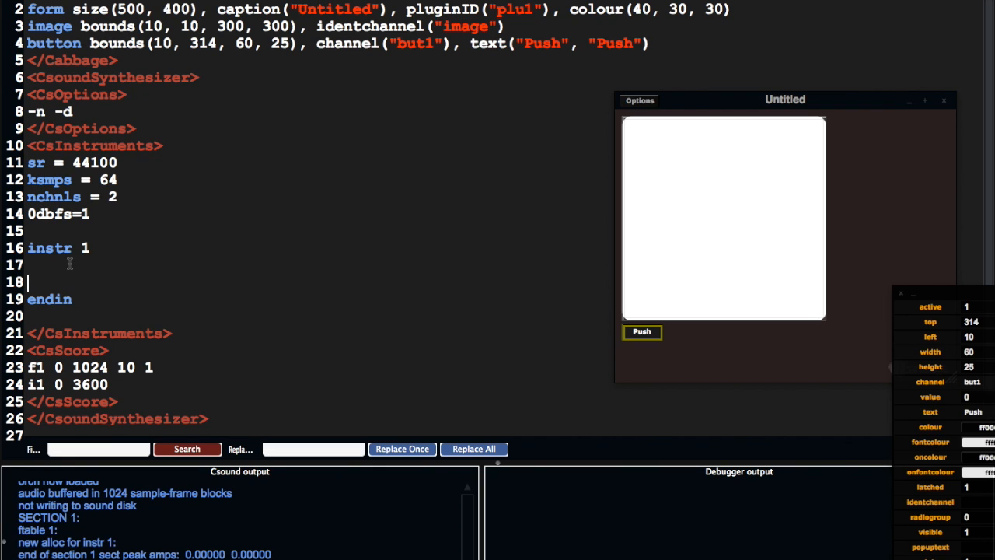
Step: Read channel "but1" into kBut with chnget and wrap logic in if changed(kBut)==1 then
type("if")
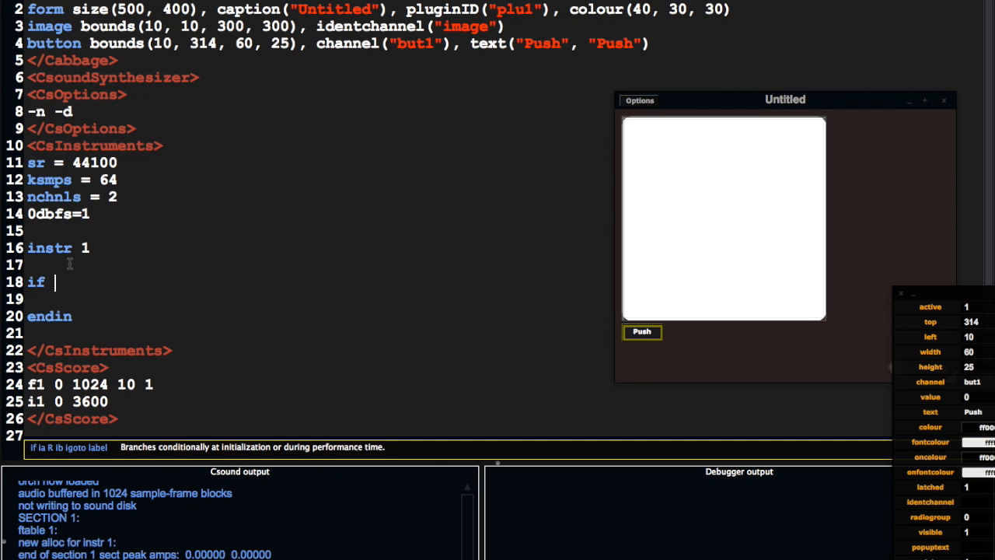
type("kBut")
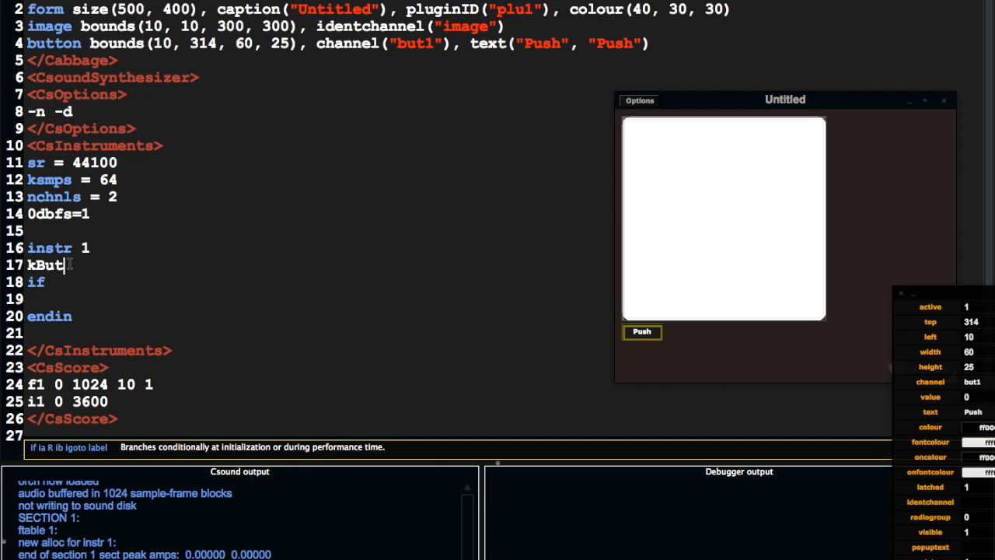
type("chnget \"but1")
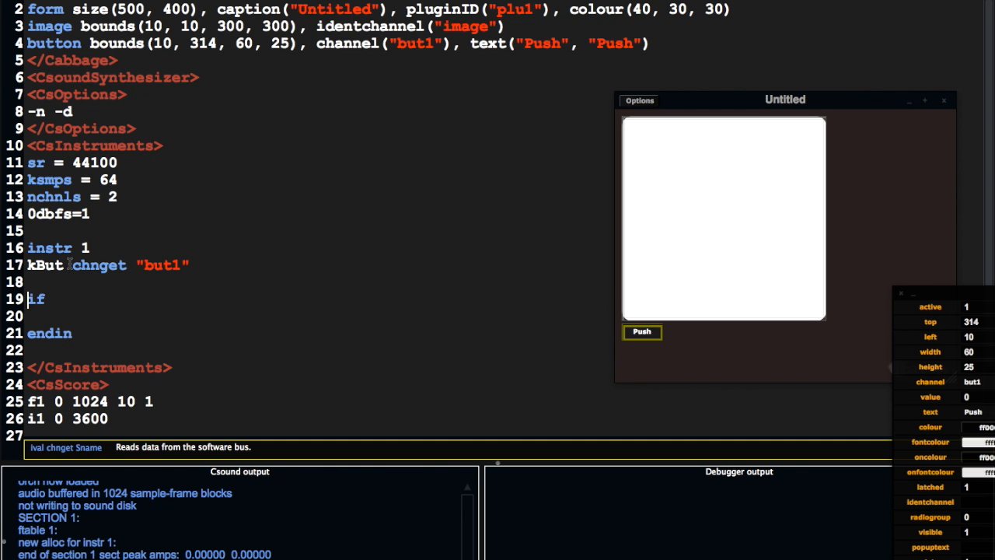
type("changed")
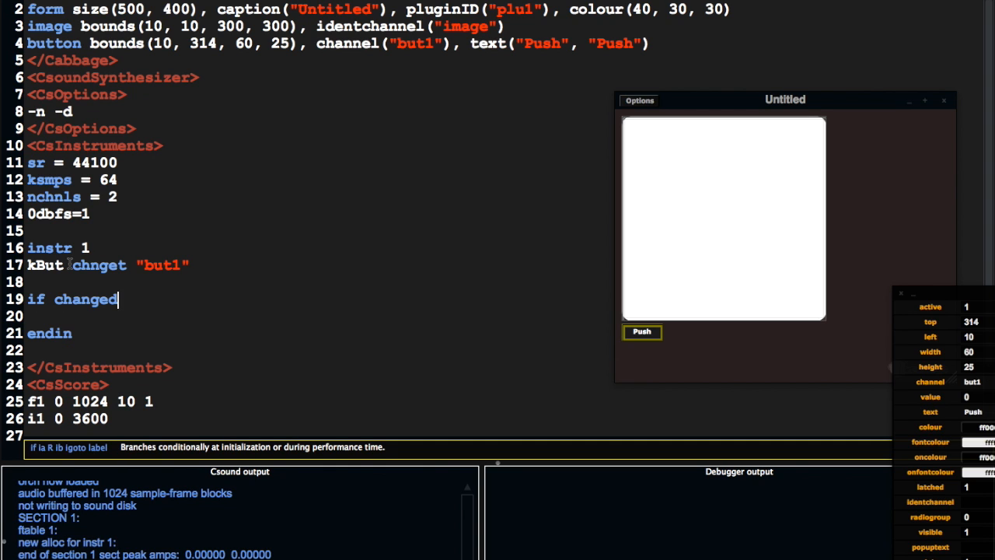
type("(k")
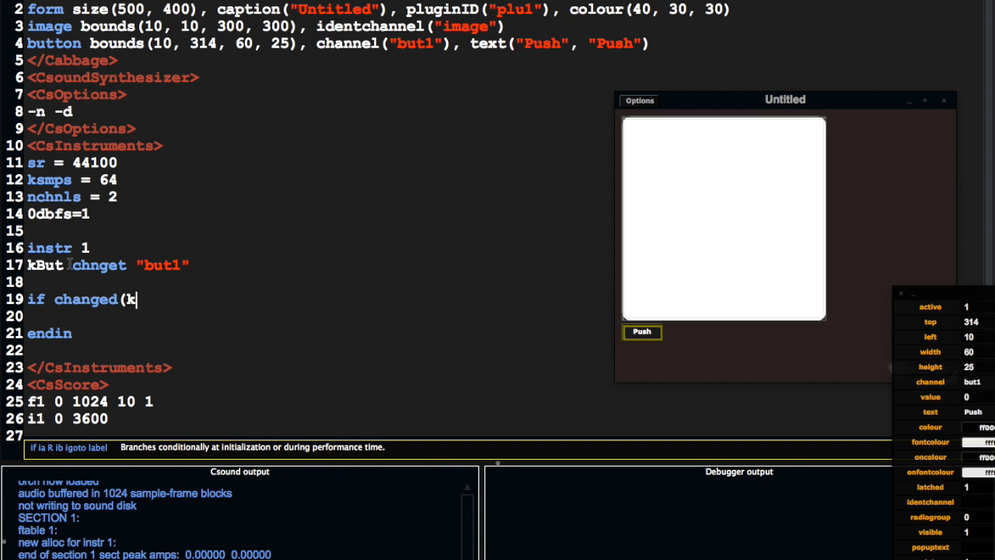
type("But)")
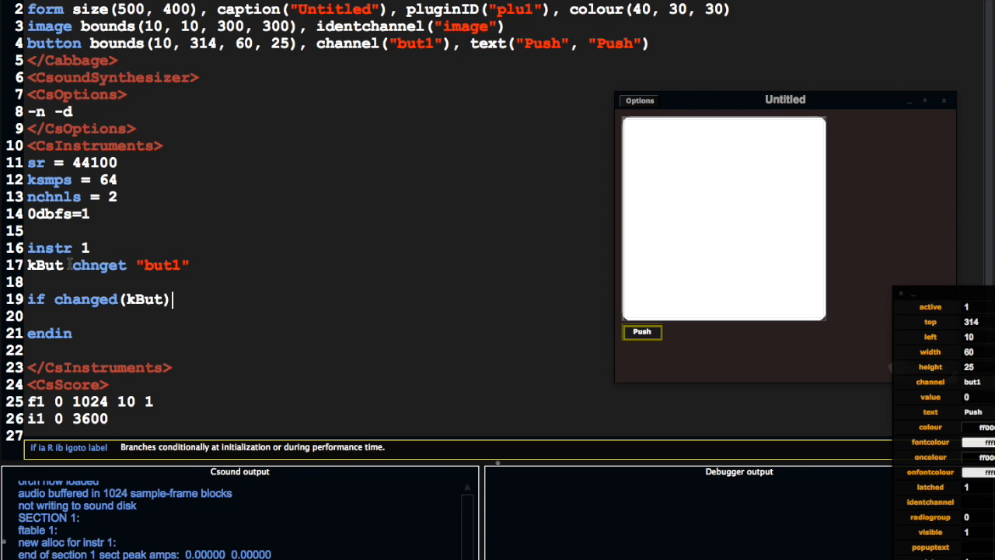
type("==1 then")
type("end")
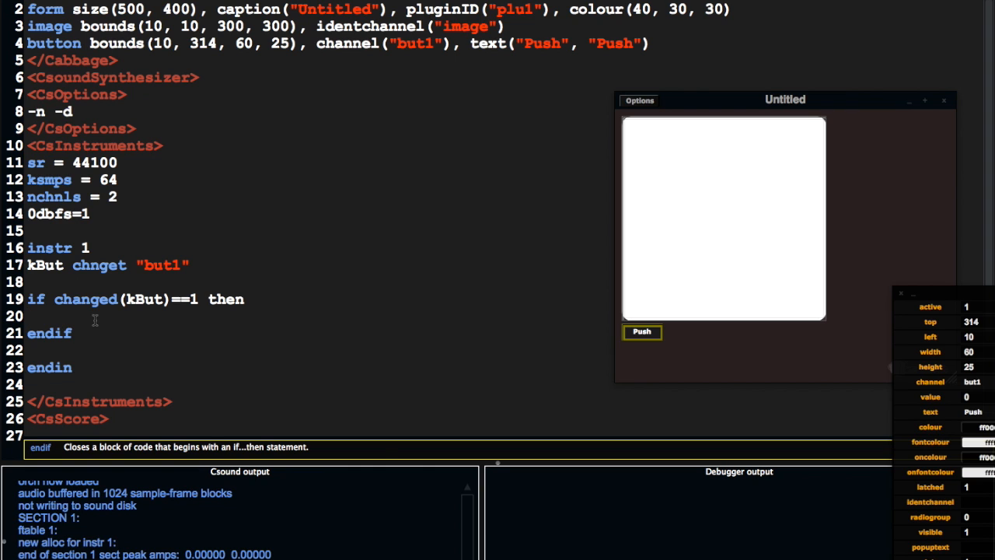
Step: Nest an if kBut==1 then / else branch for the pressed and released cases
type("if")
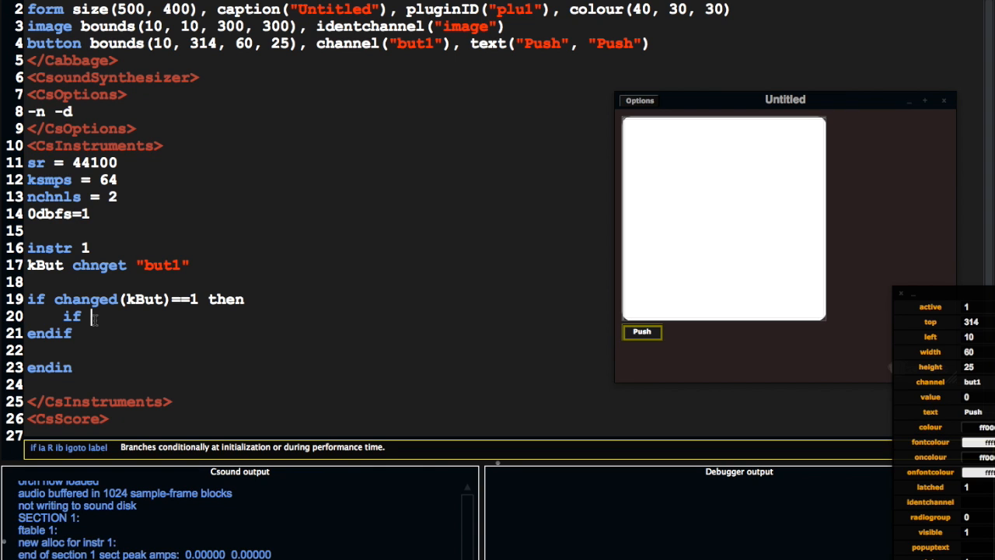
type("kBut=")
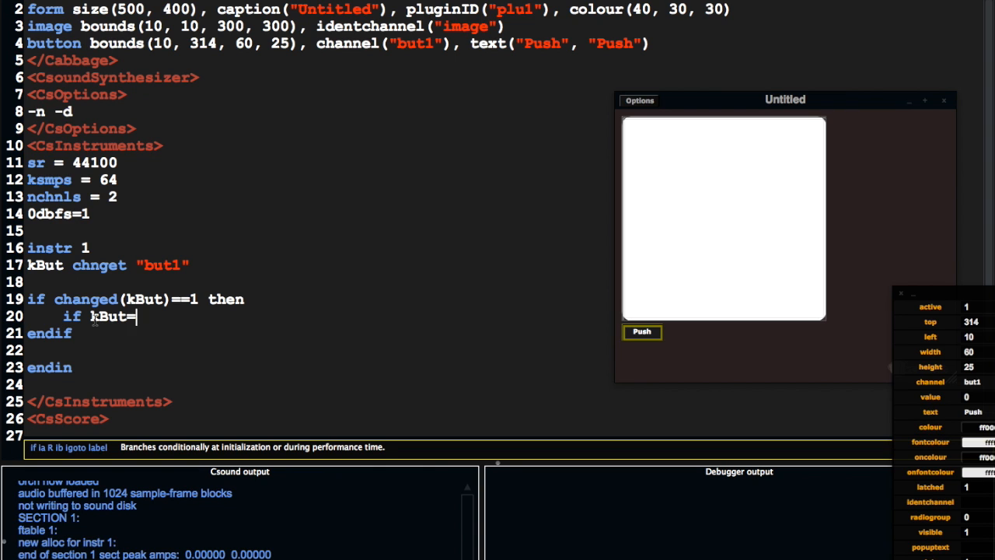
type("=1 then")
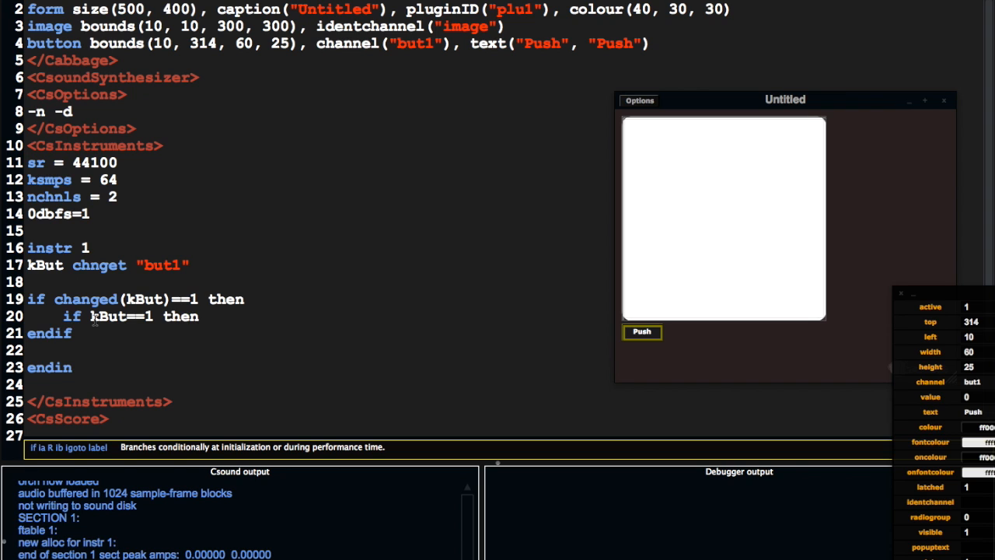
type("else")
type("endif")
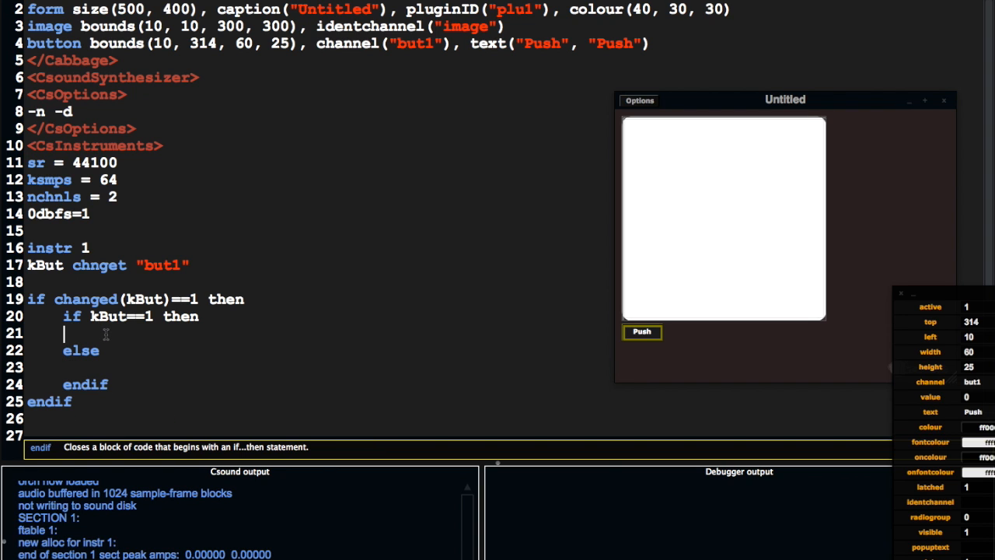
Step: Send chnset "colour(255, 0, 0)", "image" in the pressed branch for red
type("chnset")
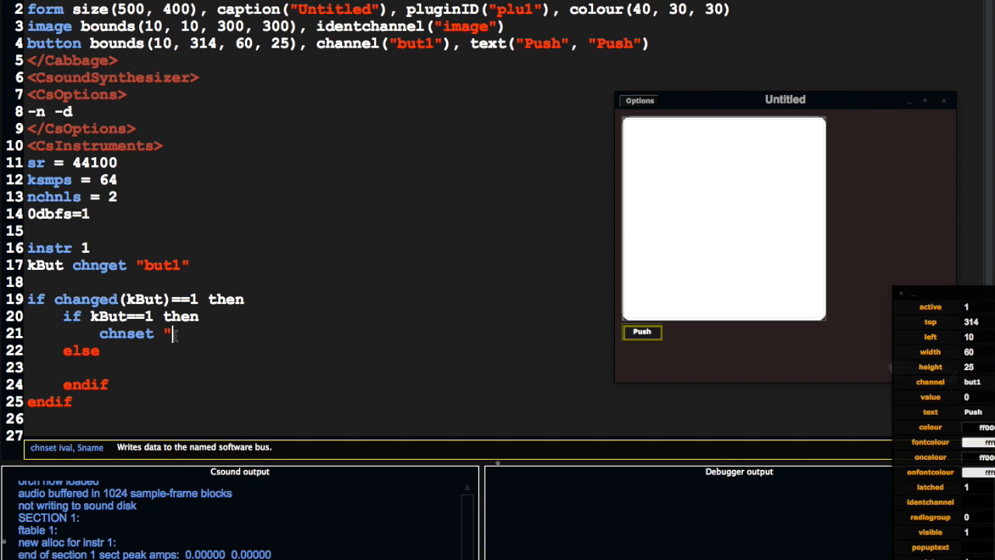
type("colour(")
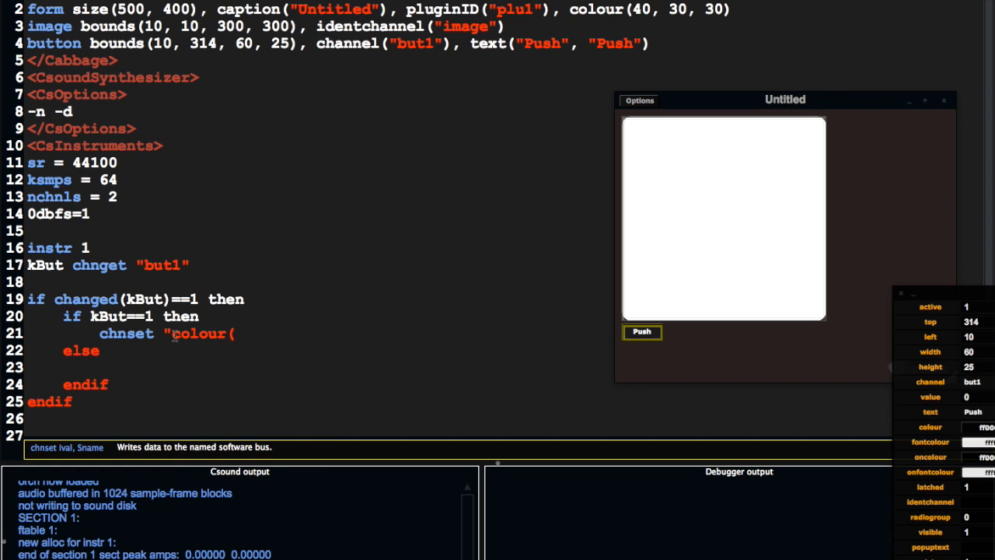
type("255")
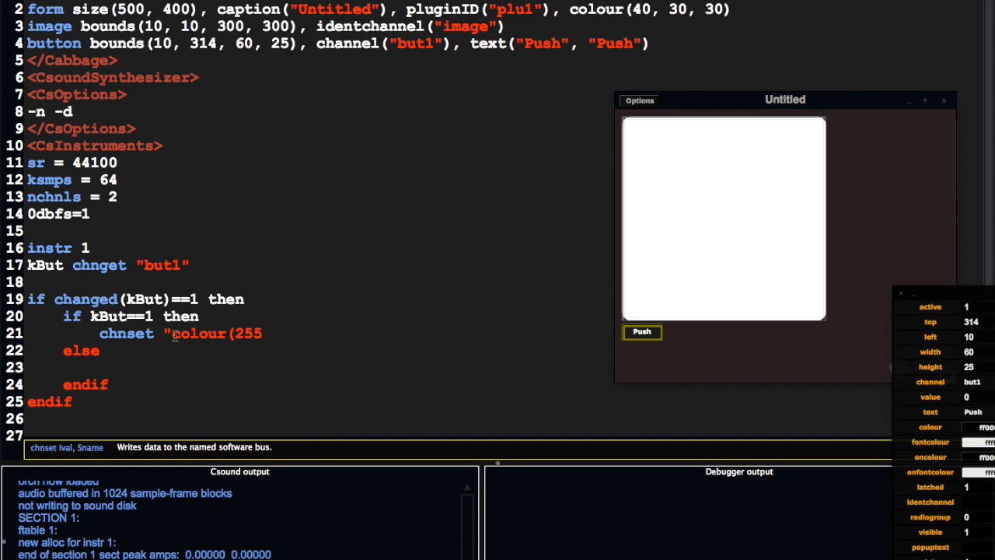
type(", 0, 0")
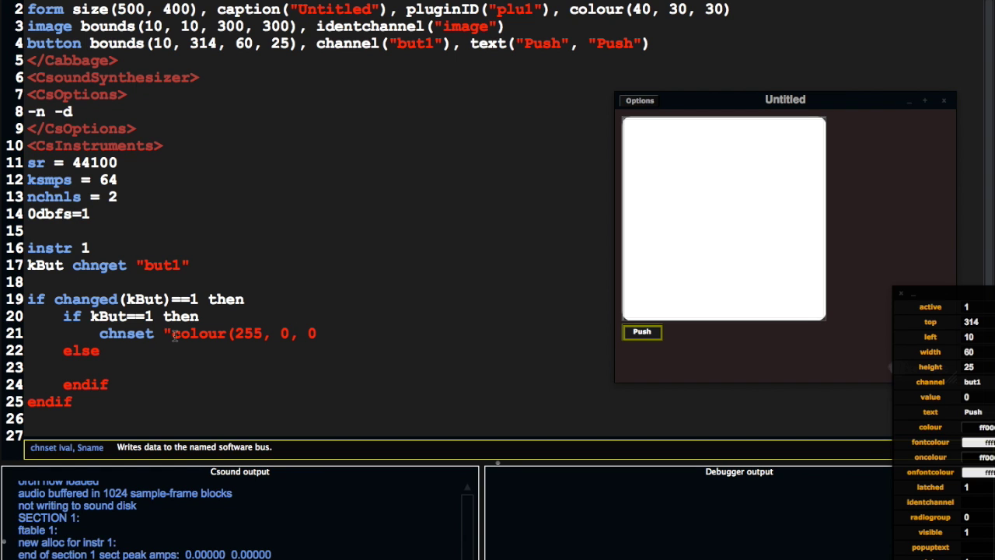
type("\", \"")
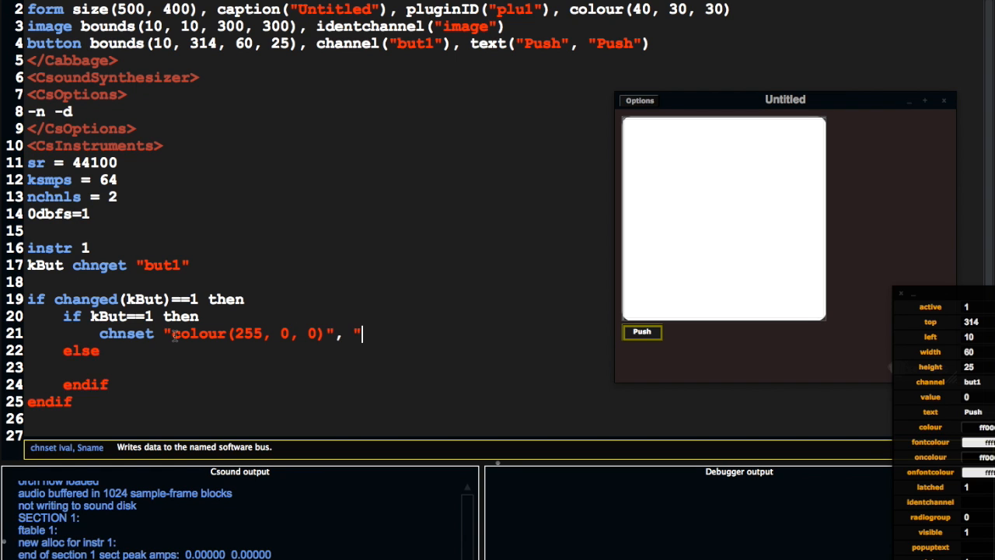
type("image")
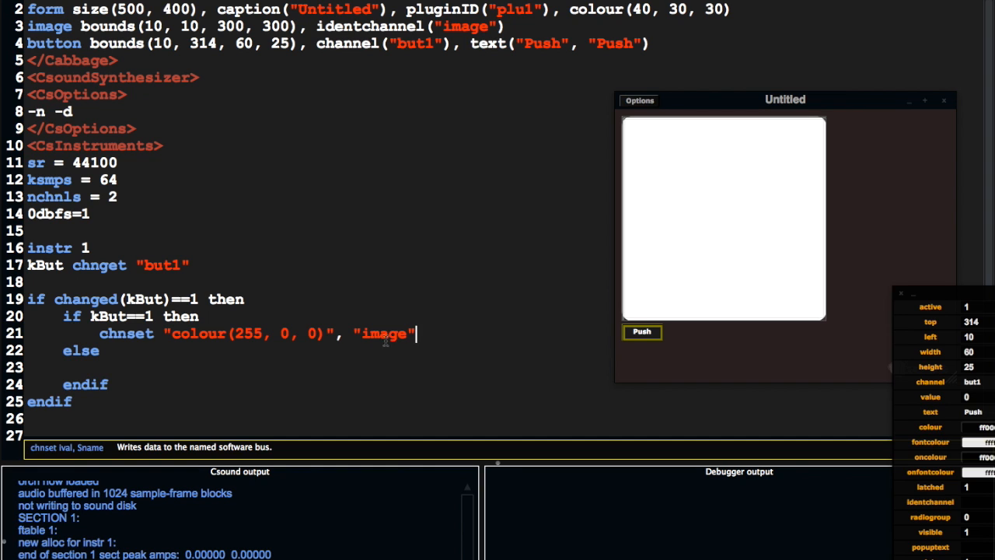
mouse_move(429, 334)
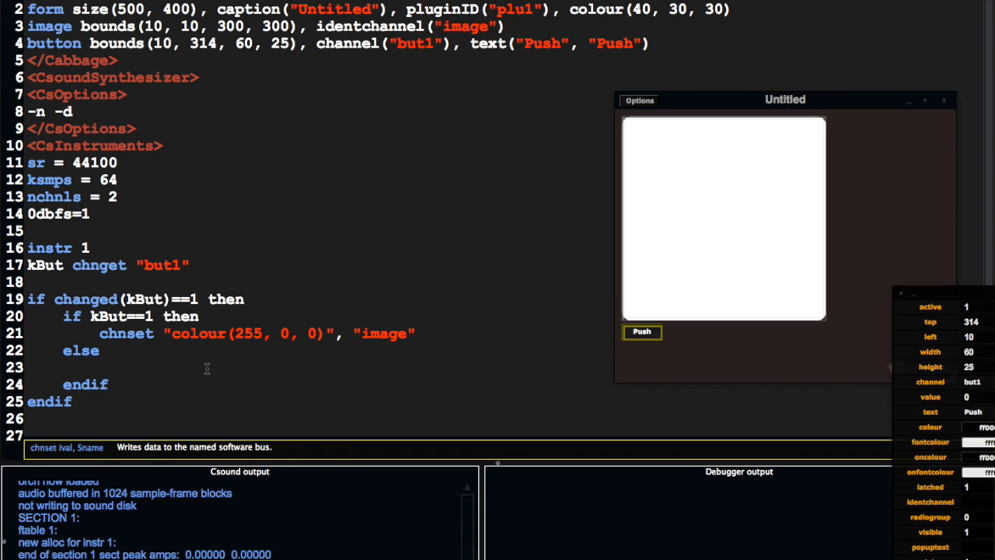
Step: Send chnset "colour(255, 255, 0)", "image" in the else branch for yellow
type("chnset \"colour(255, 0, 0)\", \"image\"")
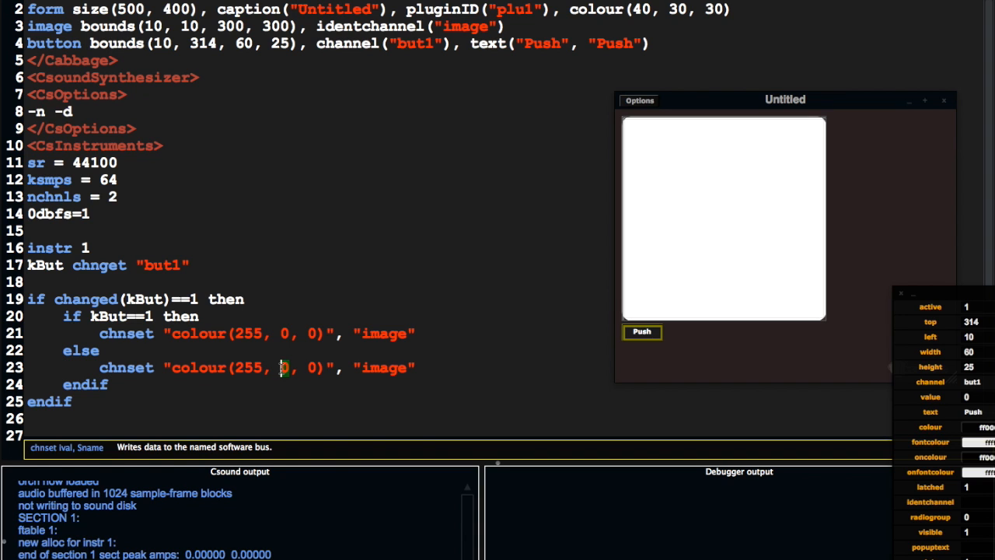
type("55")
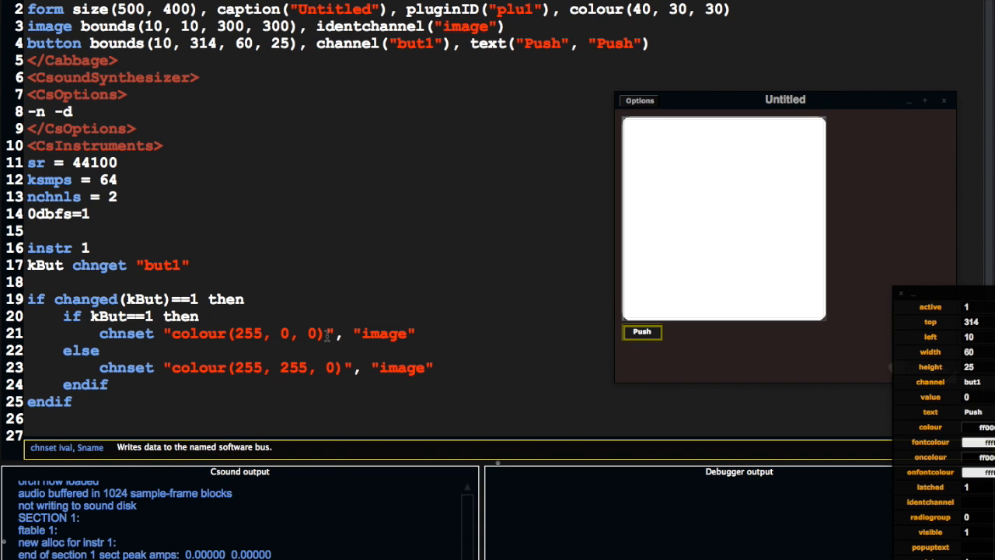
Step: Push the button three times so the image toggles red, yellow, red, and annotate the image/identchannel link
left_click(641, 332)
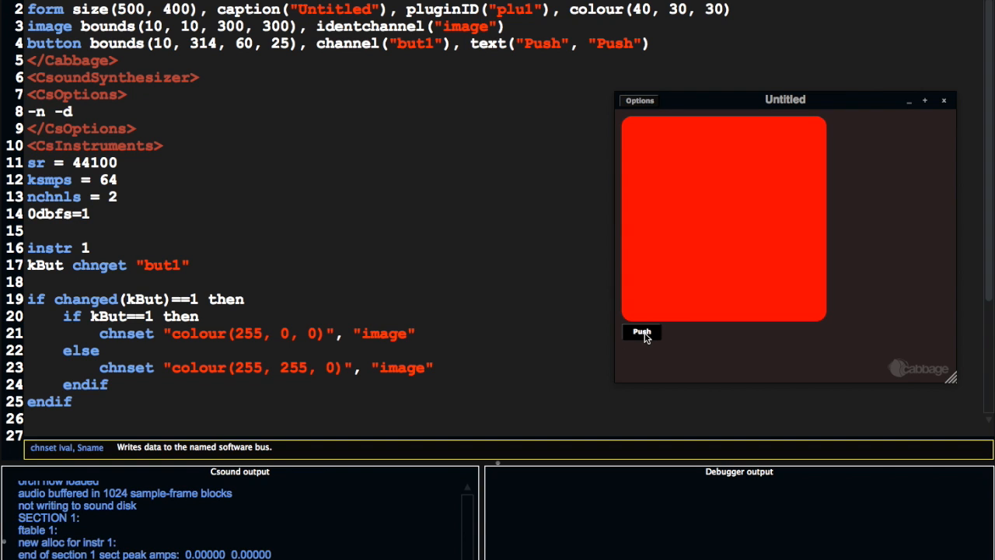
left_click(641, 333)
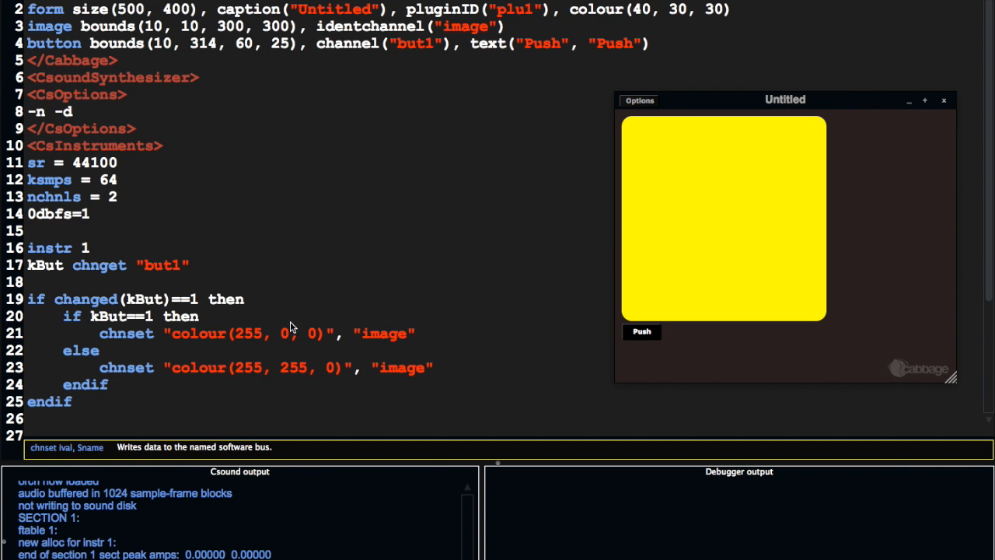
left_click(640, 333)
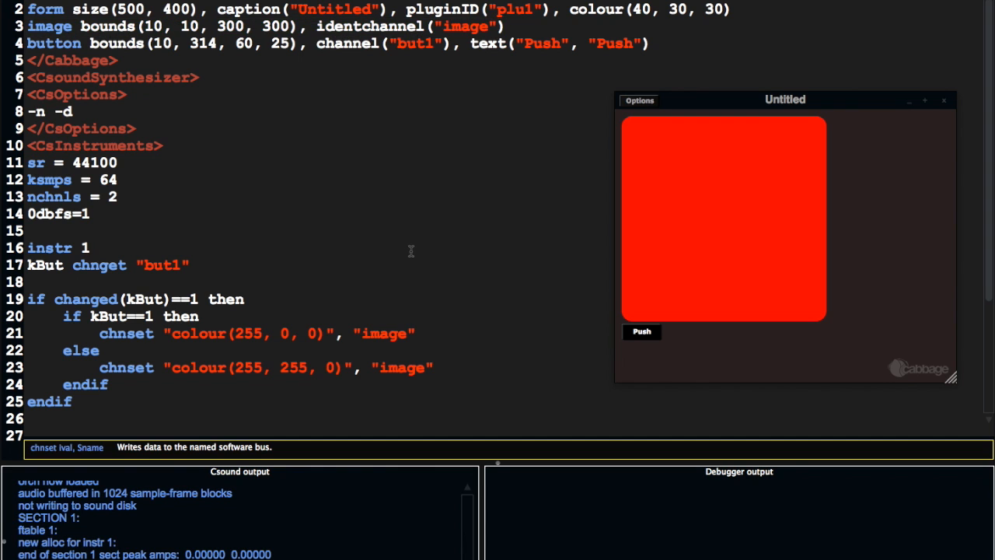
mouse_move(355, 346)
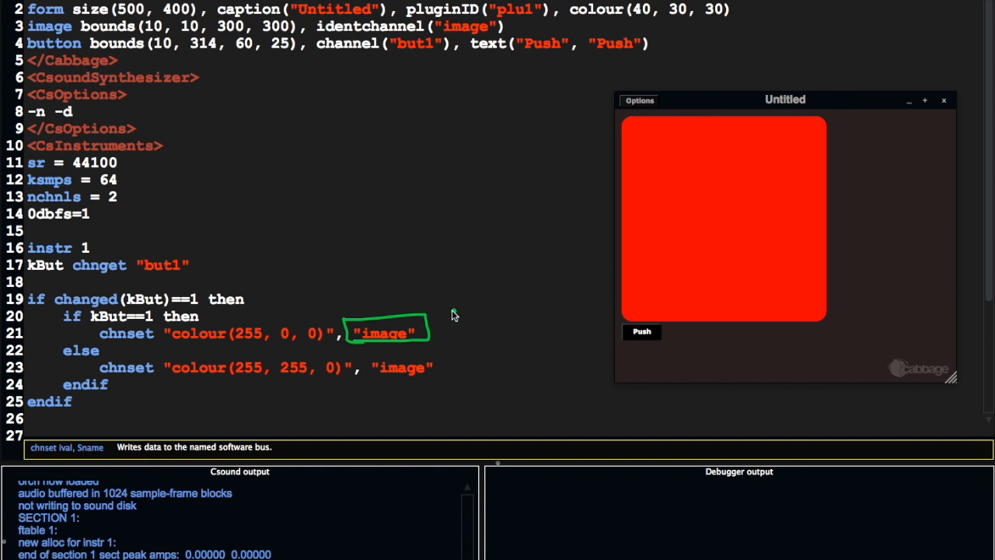
left_click_drag(427, 318, 470, 34)
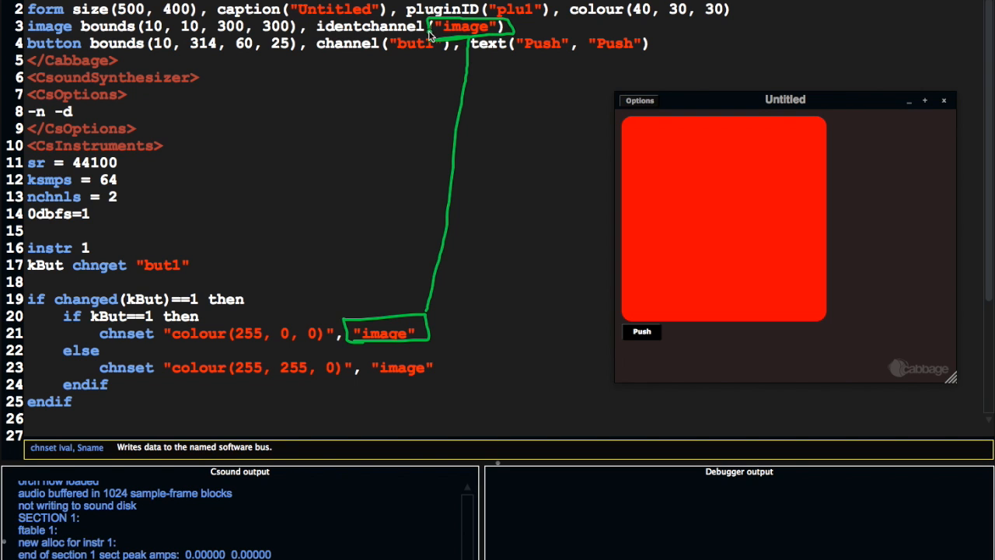
mouse_move(174, 352)
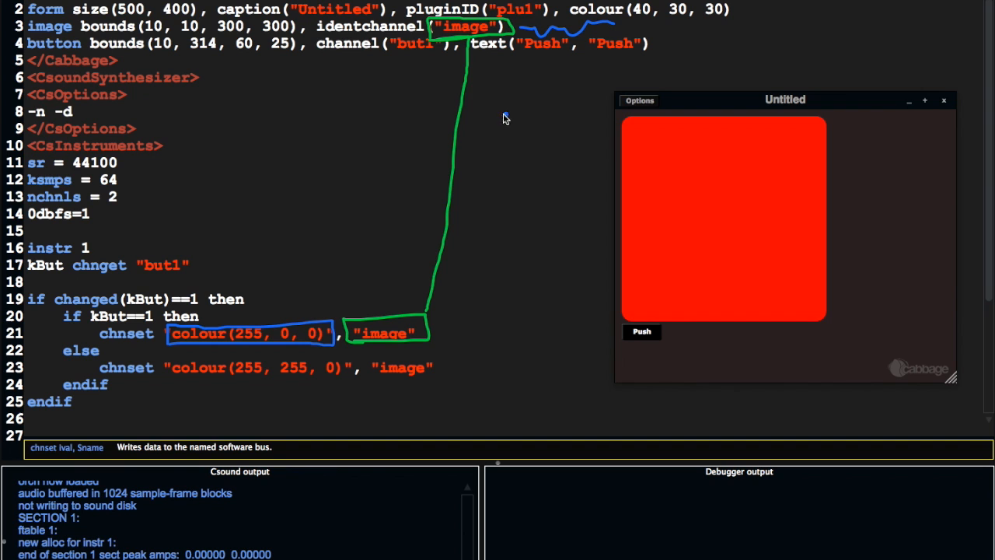
mouse_move(274, 343)
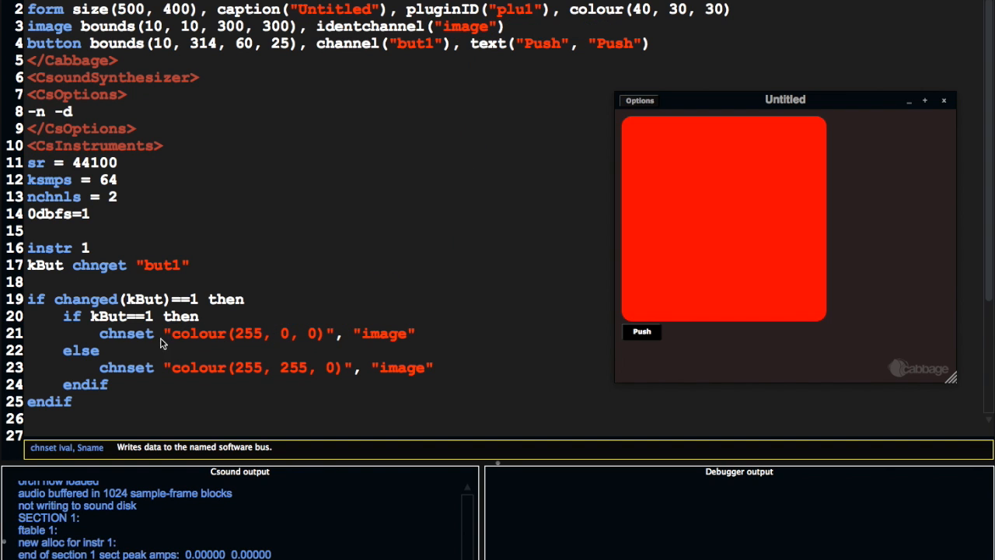
Step: Prepend size(10, 10) to the red chnset and size(300, 300) to the yellow one, then test with Push
type("size(10, 10),")
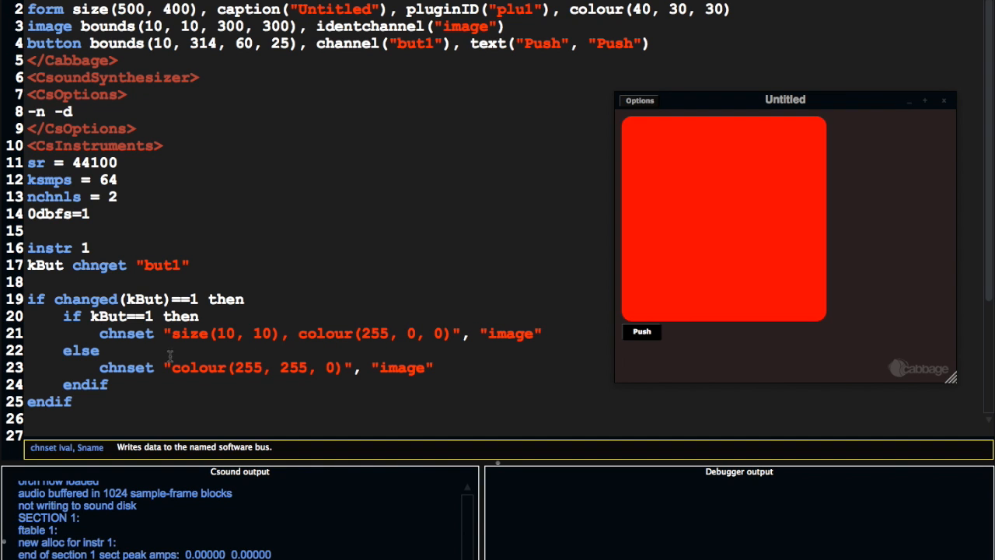
type("size(")
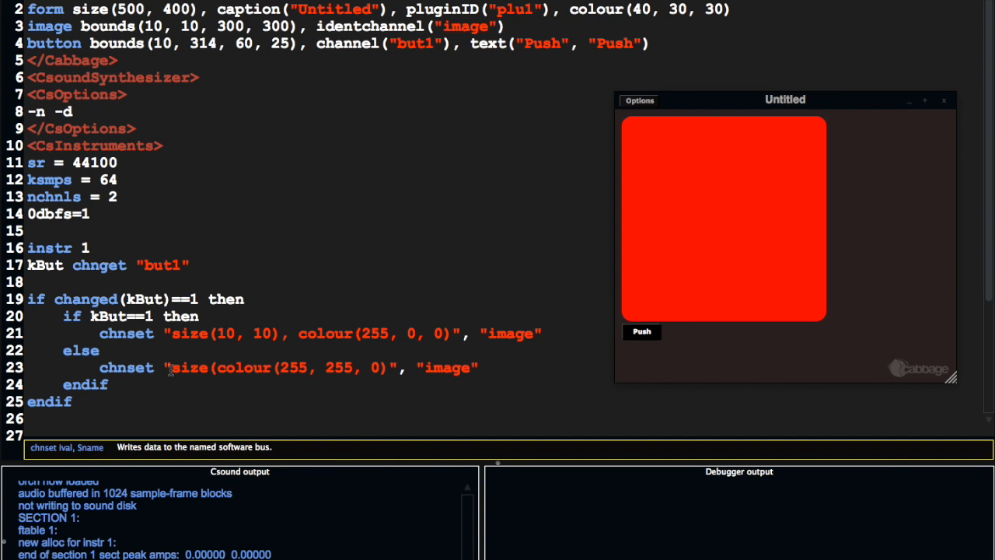
type("300, 300),")
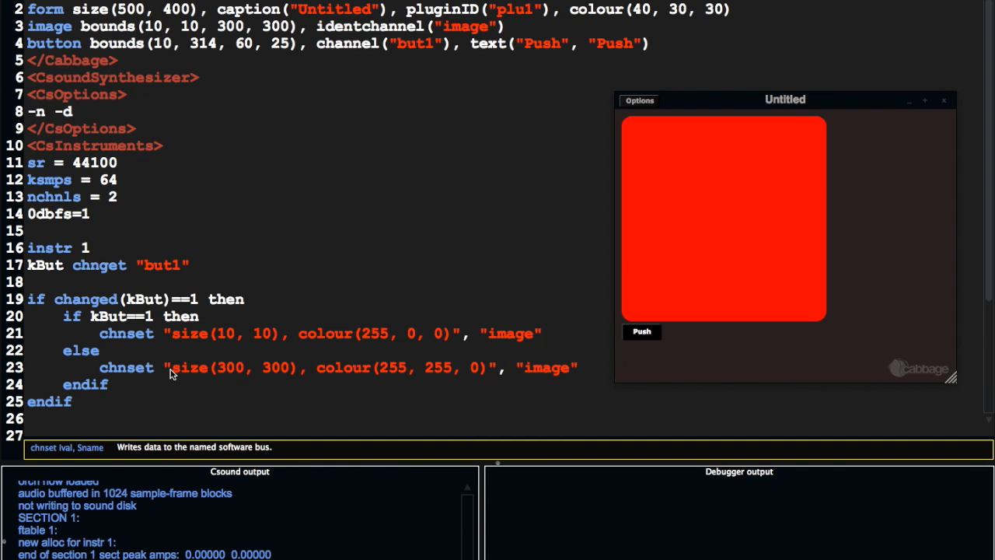
left_click(640, 333)
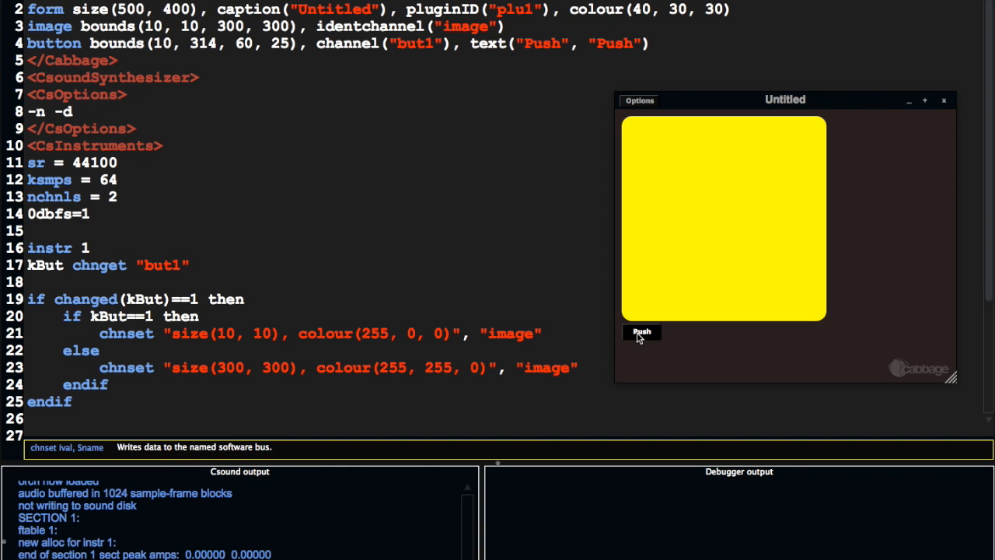
mouse_move(636, 224)
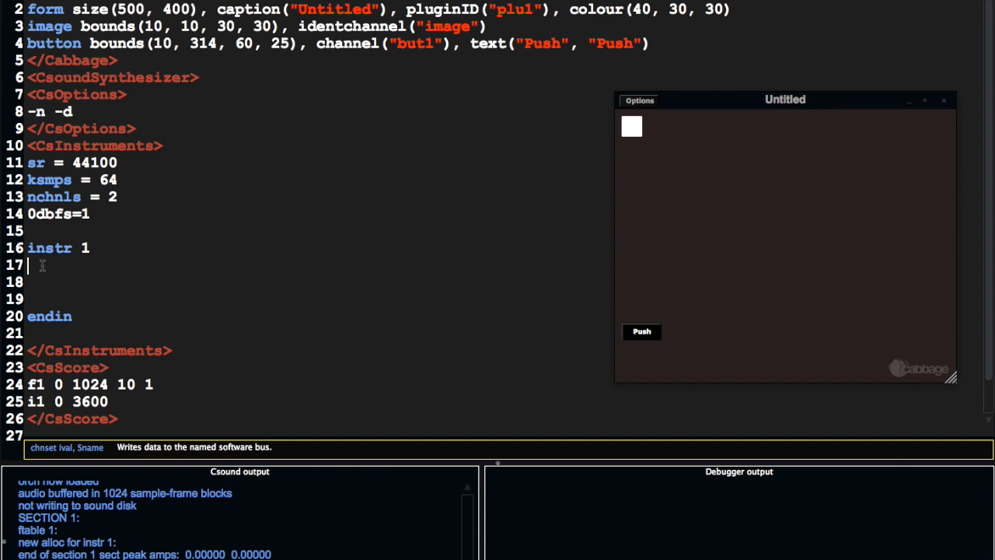
Step: Write kPosY randi 200, 1, 2 and kPosX randi 200, 1, 2 as the instrument body
type("kPosY")
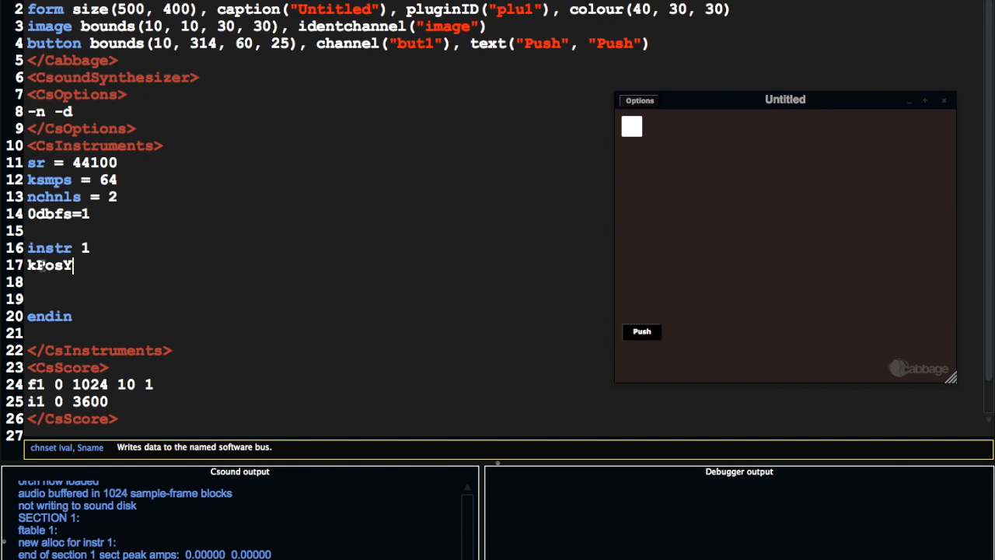
type("randi")
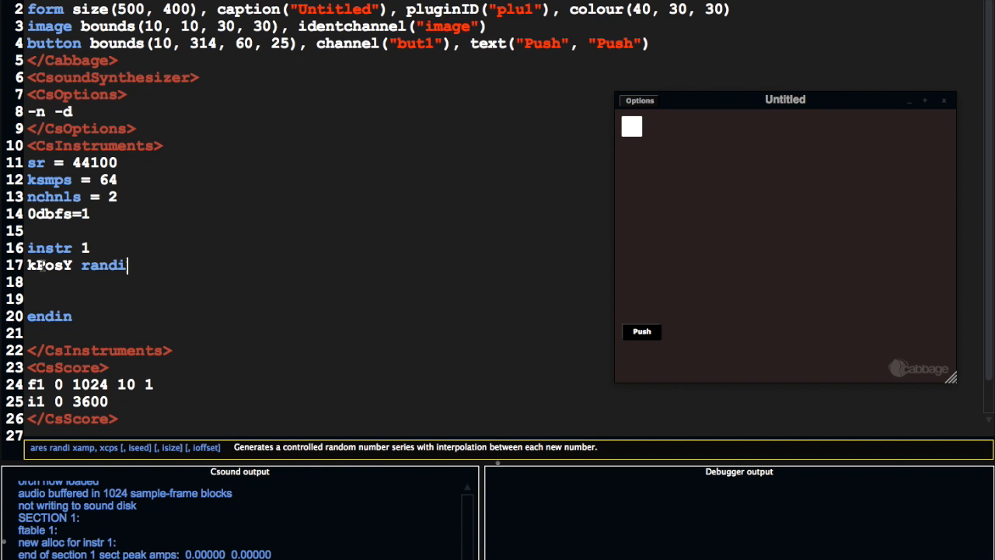
type("200, 1")
type("k")
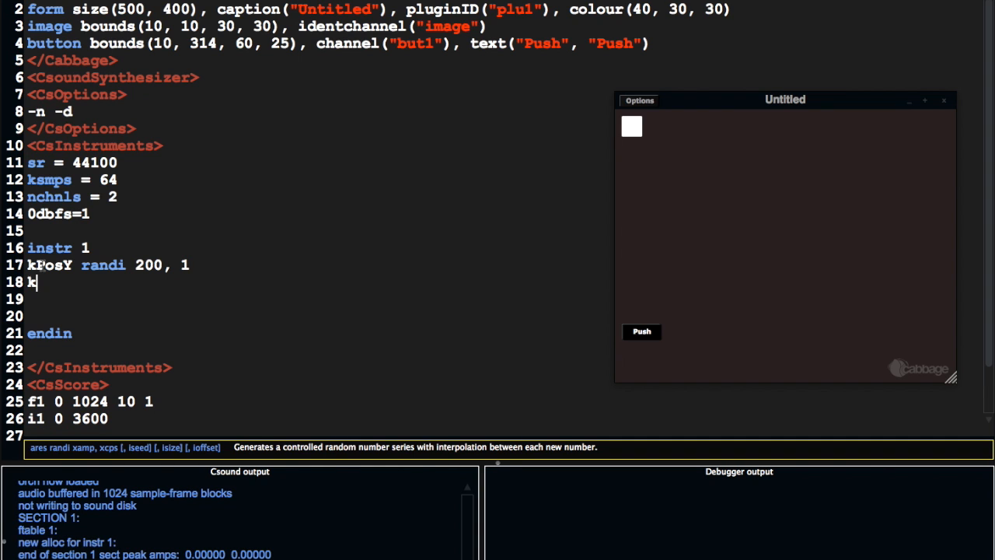
type("PosX")
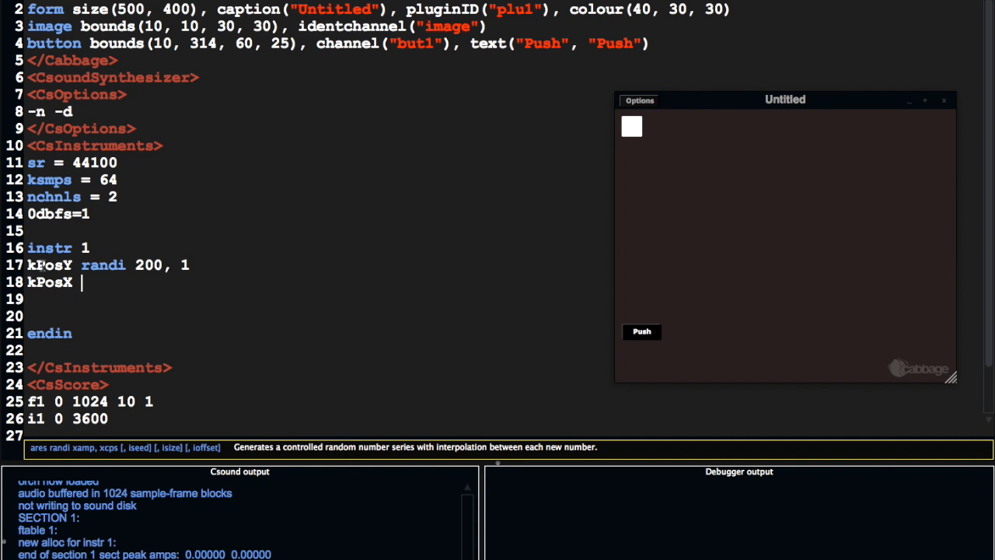
type("randi 200, 1, 2")
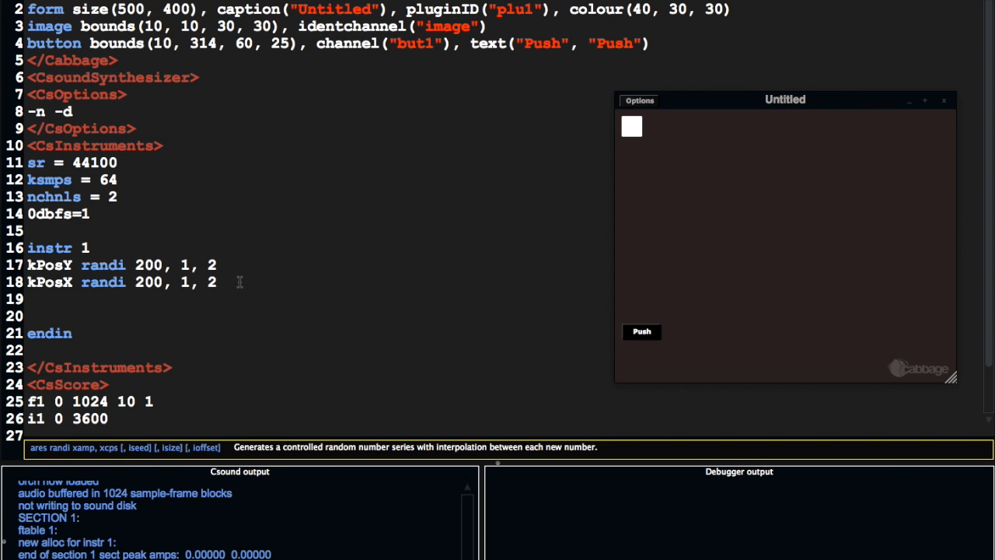
left_click(220, 283)
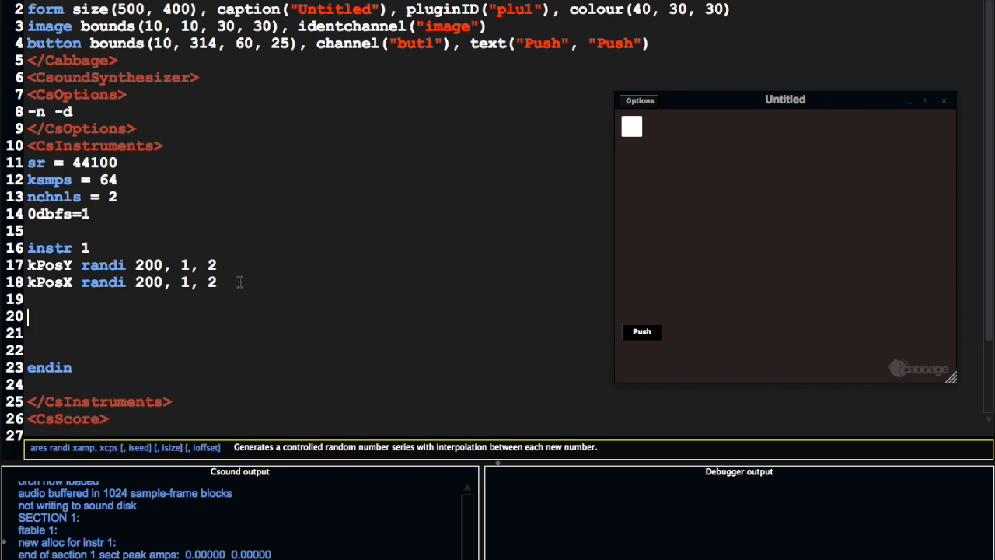
Step: Build SPos sprintfk "pos(%d, %d)", kPosY, kPosX to format the random position string
type("chnset \"")
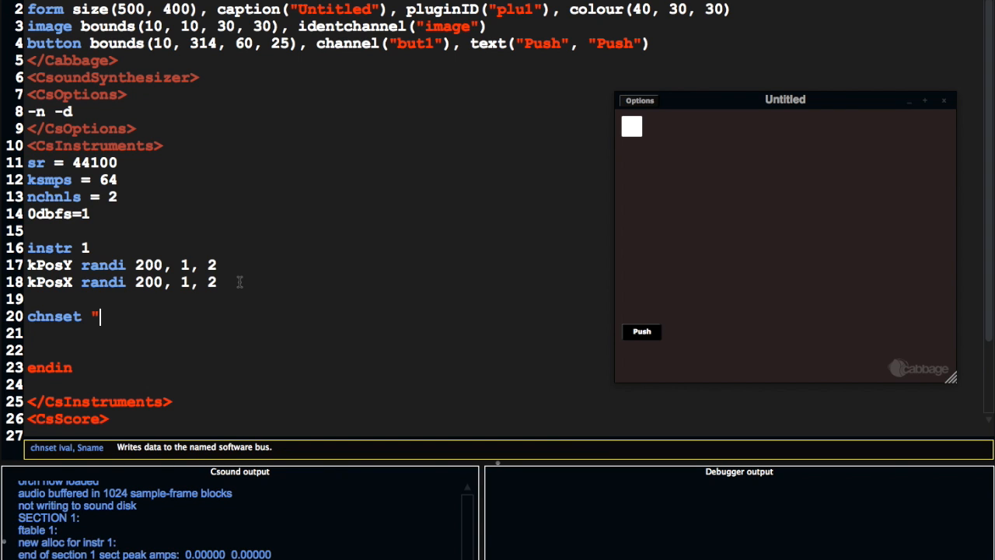
key("ctrl+z")
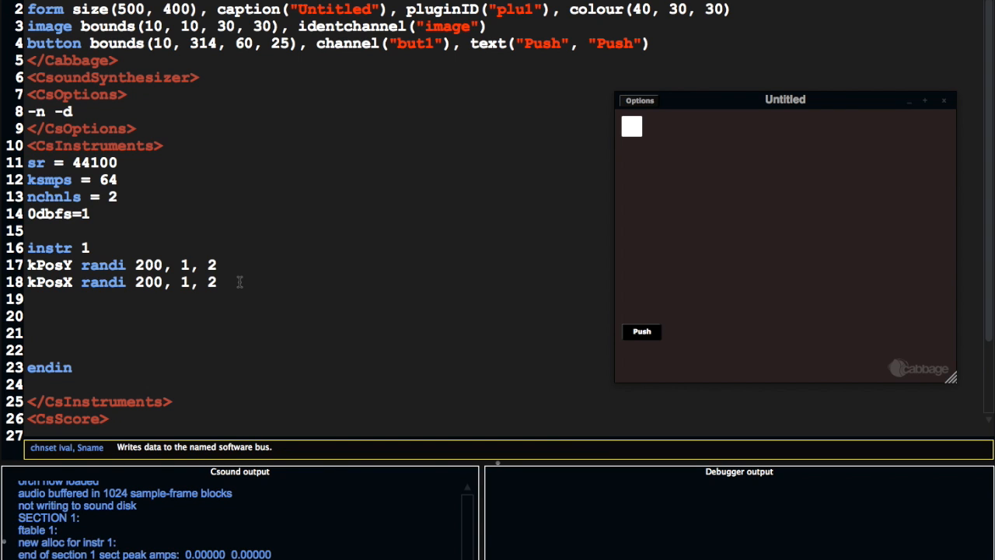
type("SPos")
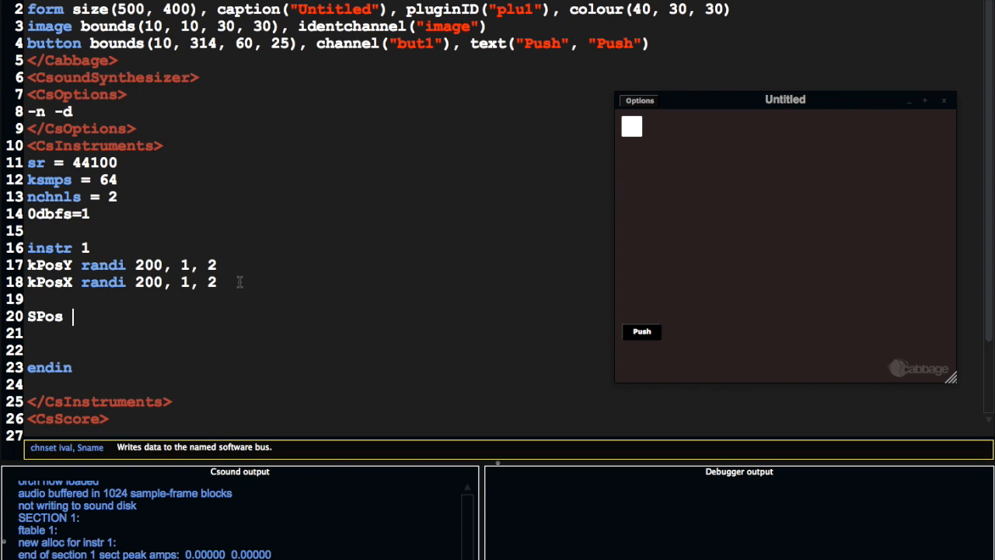
type("sprntfk")
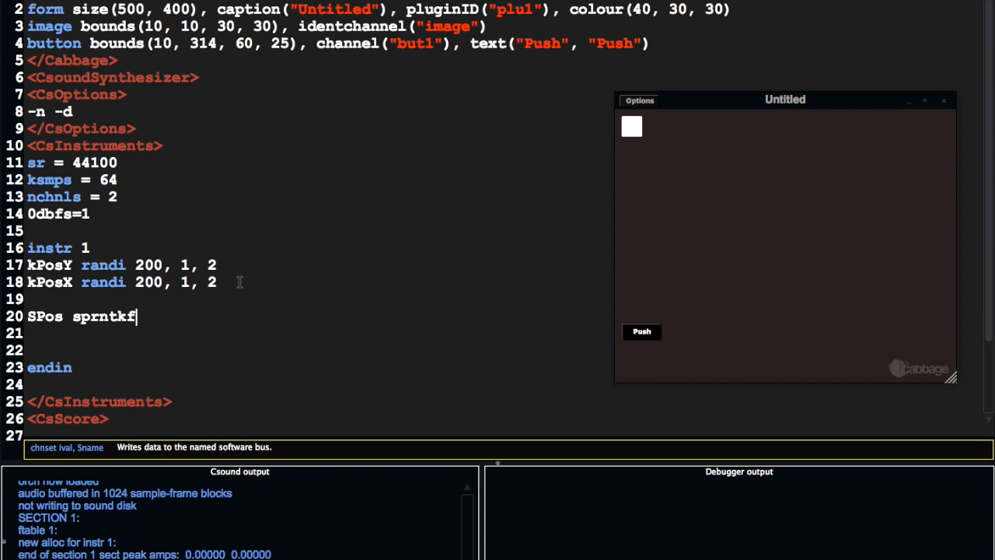
key("Backspace")
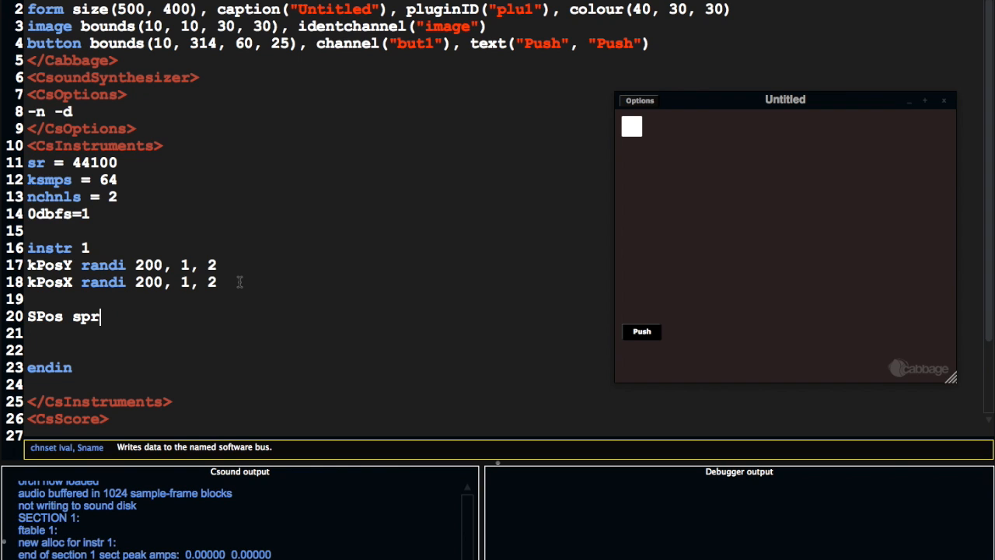
type("intfk")
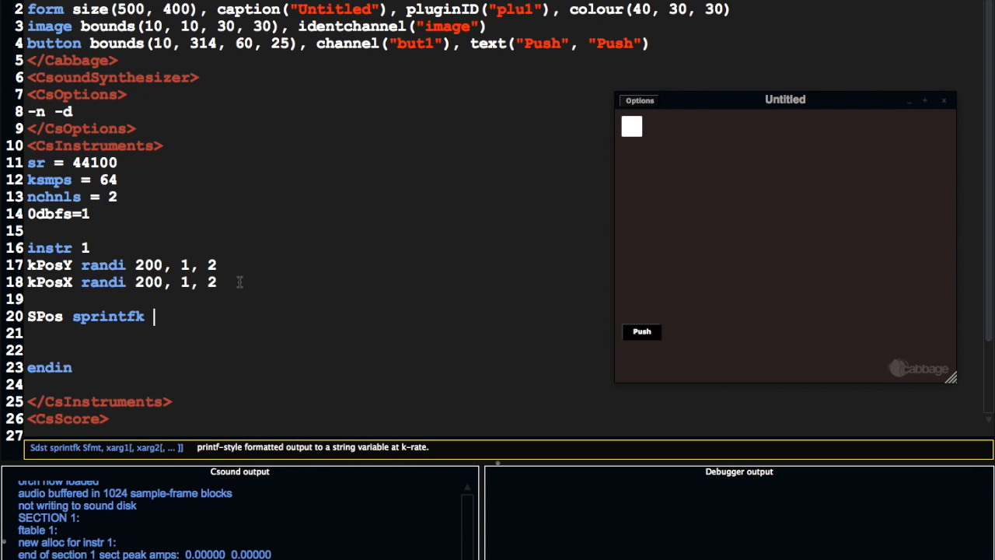
type("\"pos(")
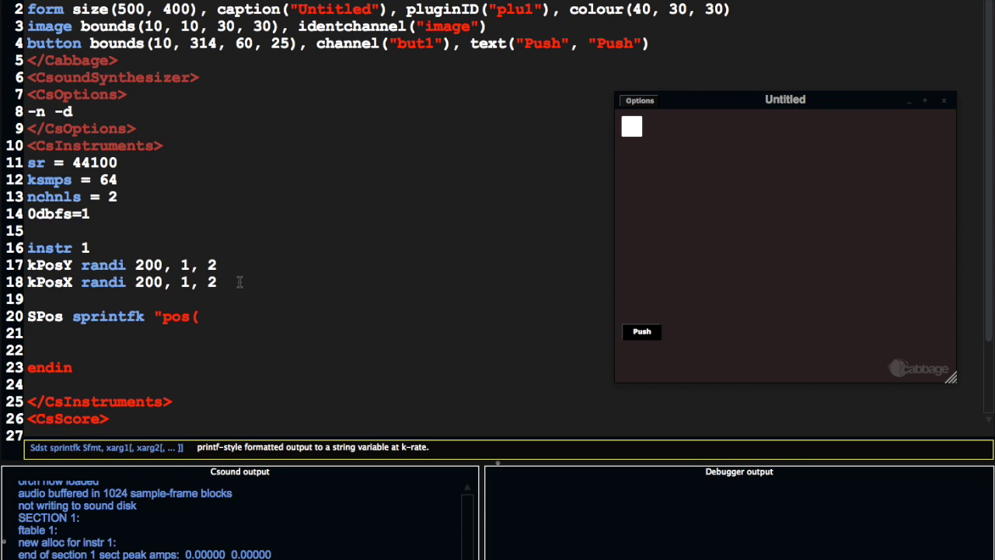
type("%d")
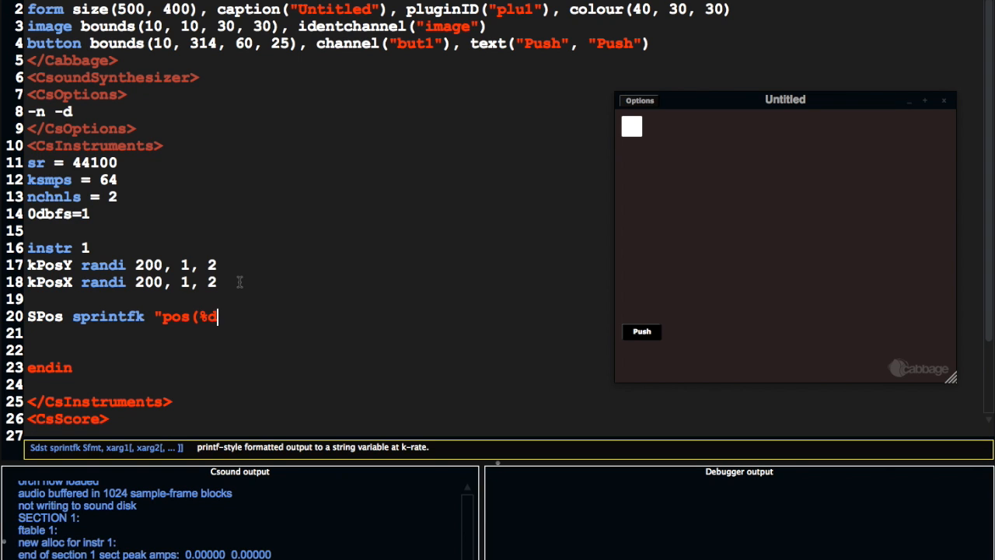
type(", %d)\"")
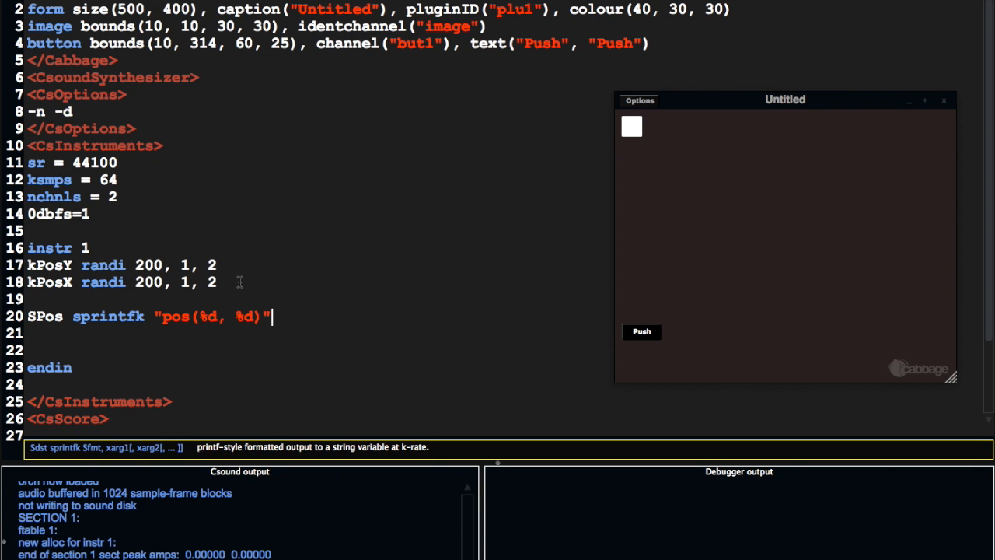
type(", kPo")
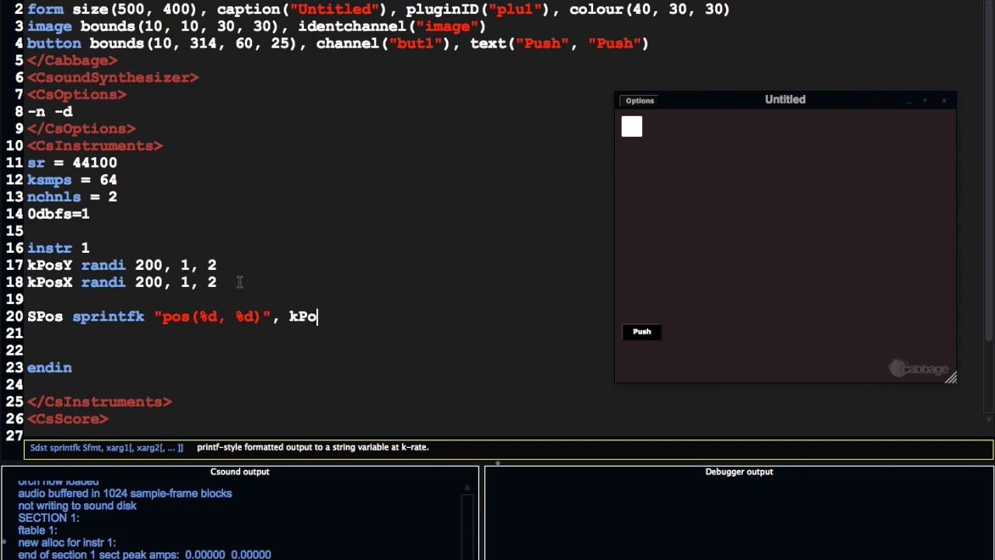
type("Y,")
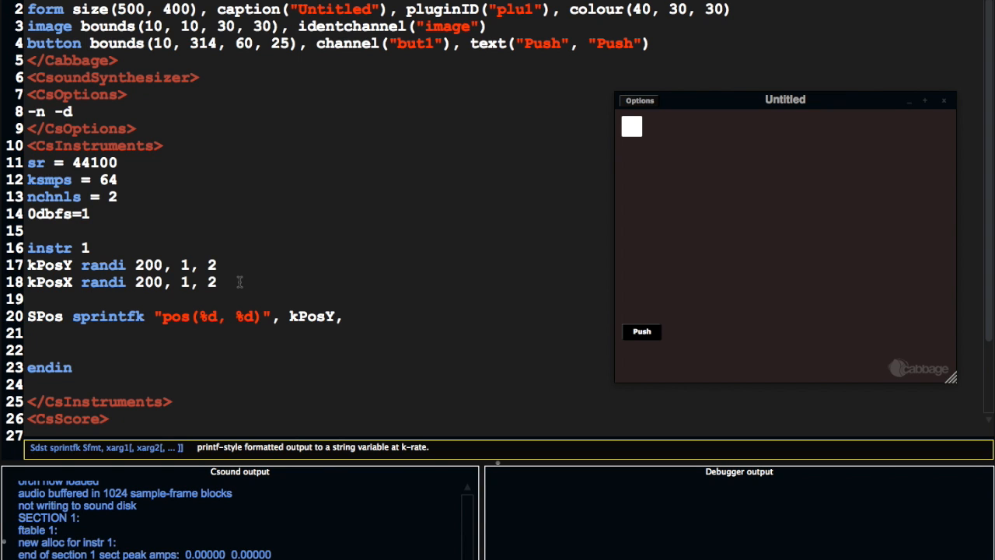
type("kPosX")
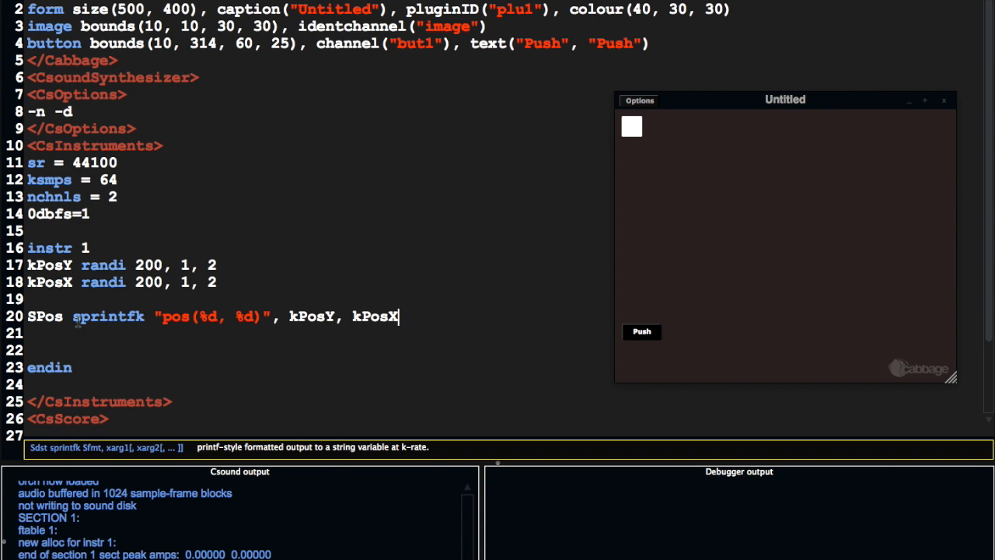
mouse_move(199, 318)
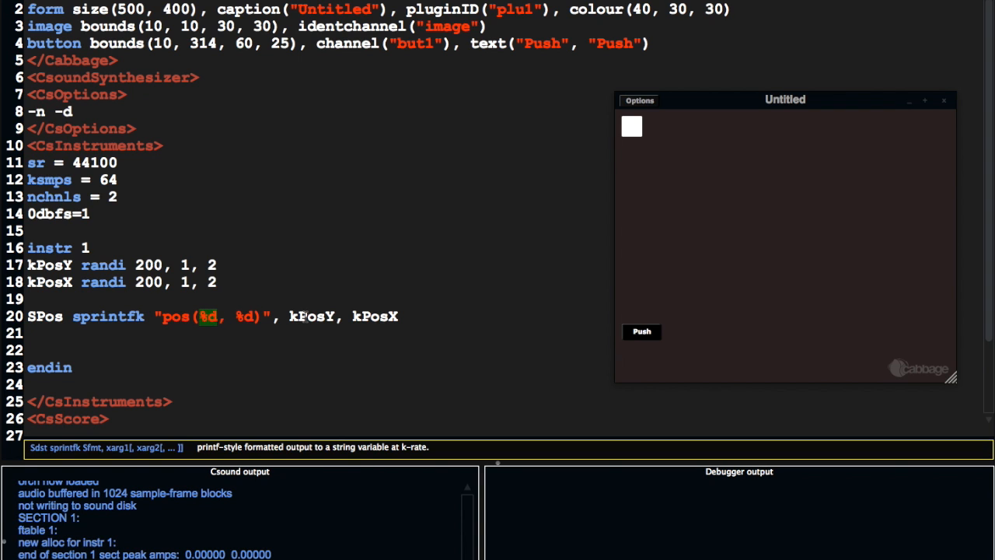
Step: Send the string with chnset SPos, "image" so the white square moves
double_click(313, 317)
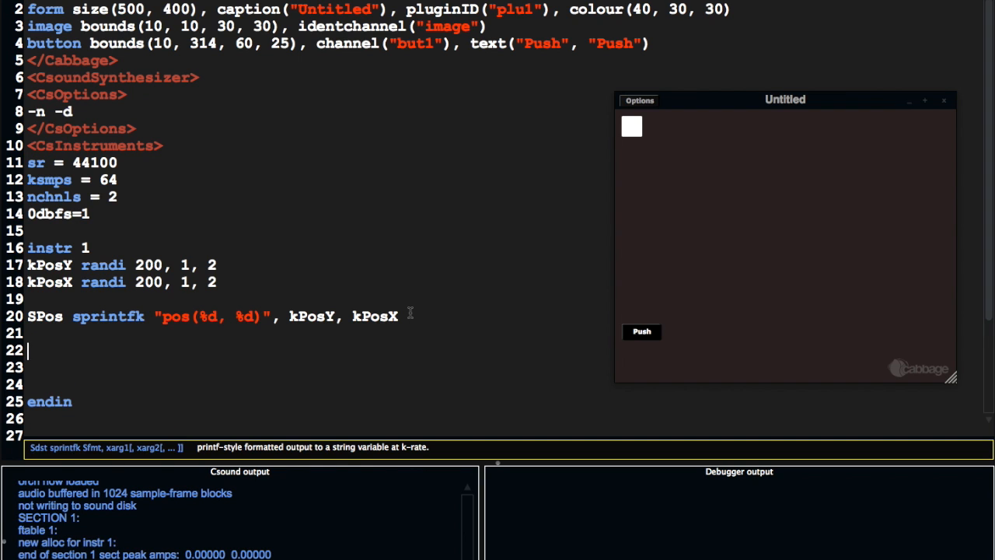
type("chnset \"")
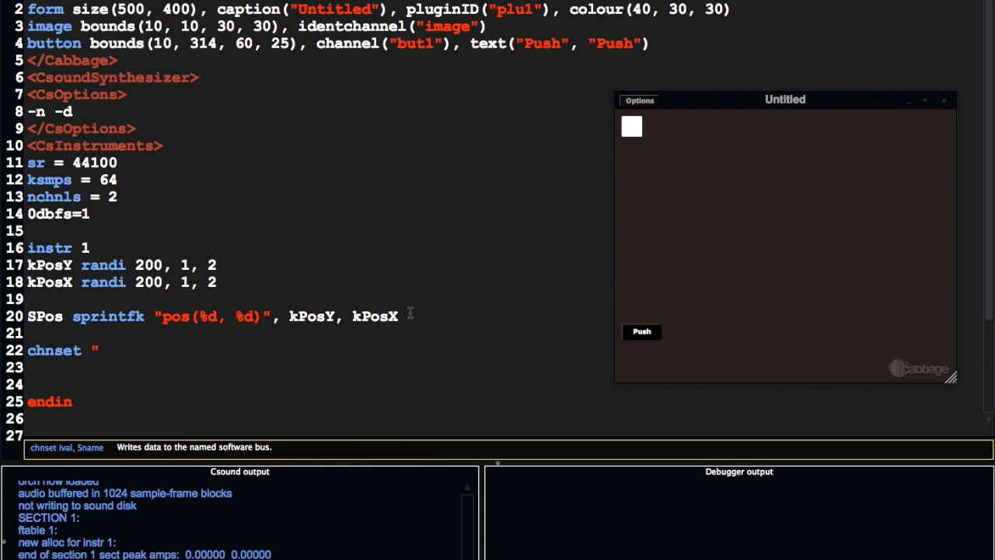
type("S")
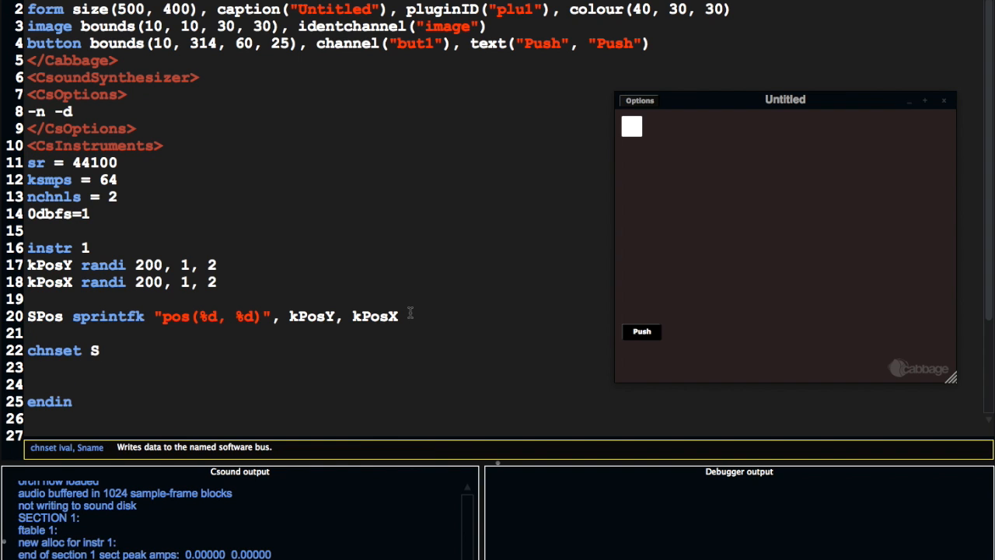
type("Pos, \"ima")
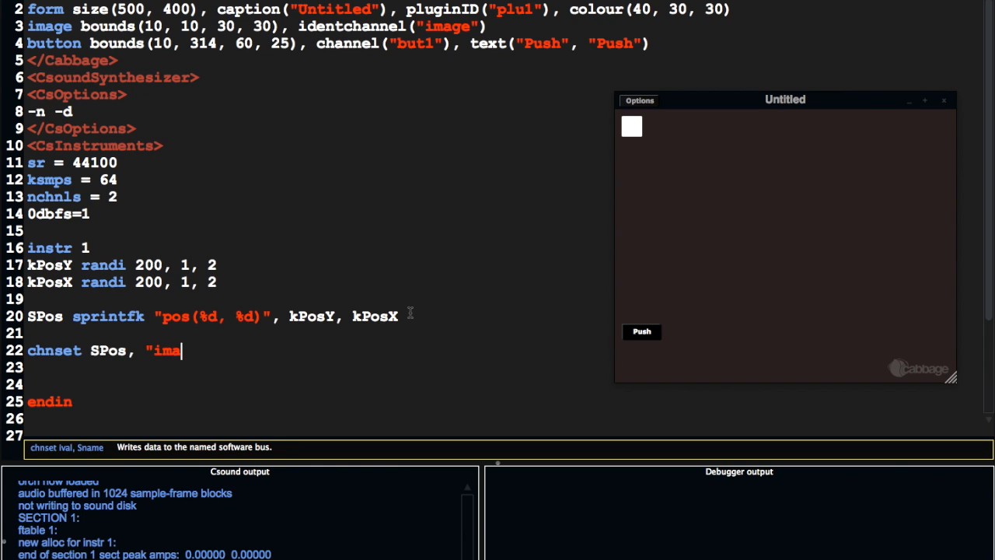
type("ge\"")
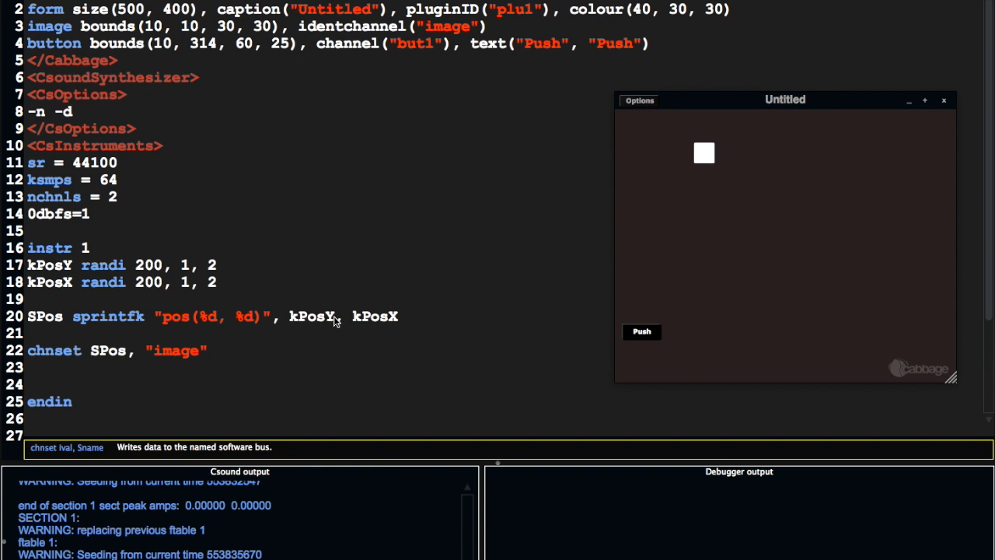
Step: Offset the sprintfk arguments to kPosY+200, kPosX+200 so the image wanders mid-panel
type("+2")
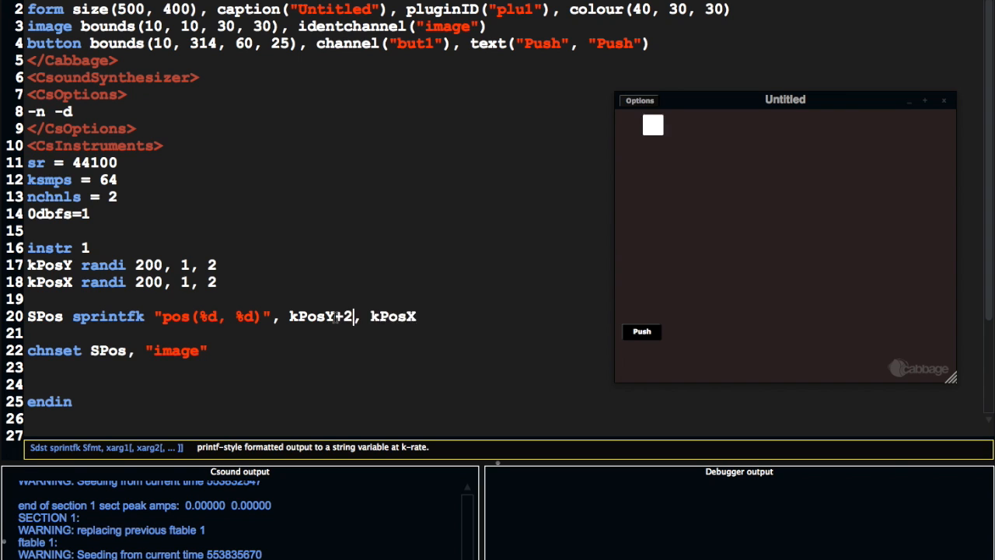
type("00")
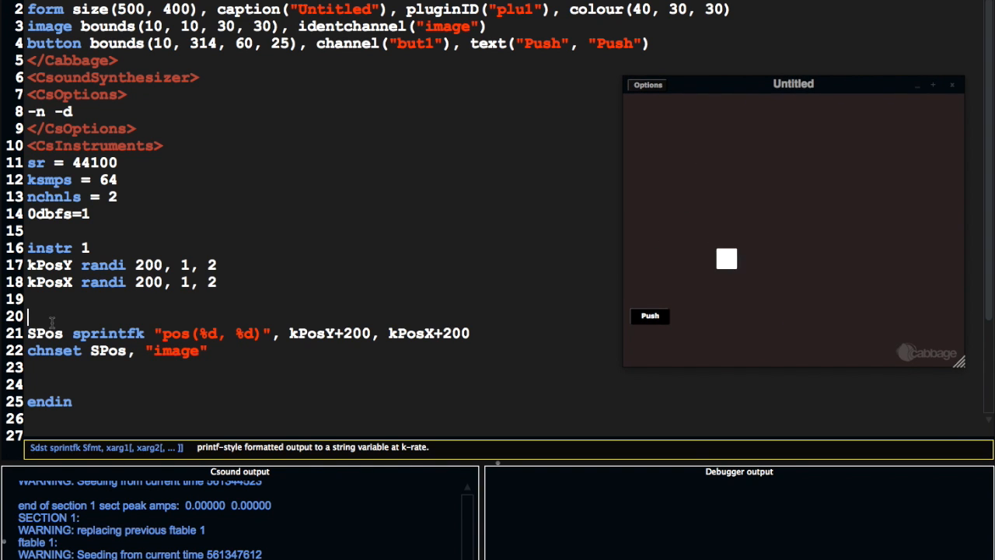
Step: Wrap the sprintfk and chnset lines in if metro(5) == 1 then ... endif
type("if metro")
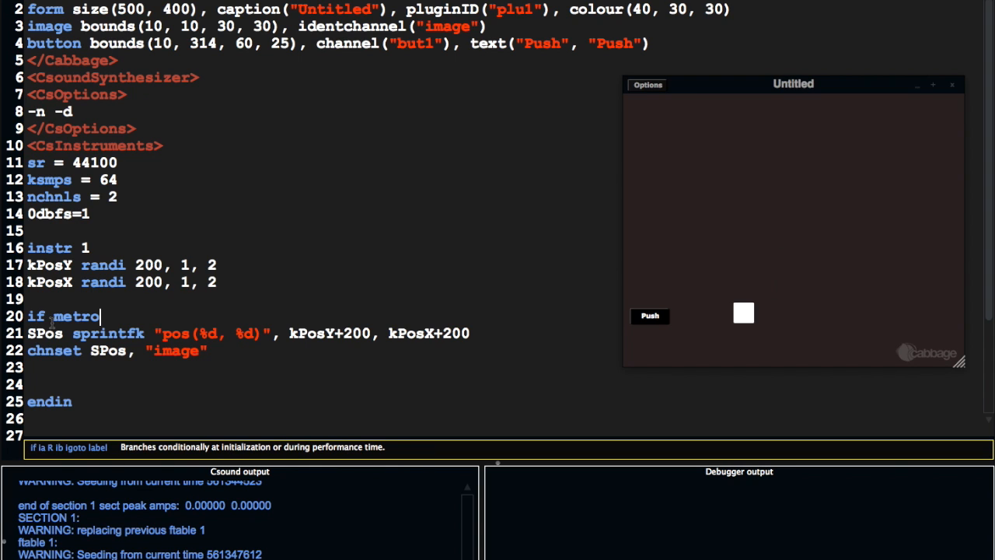
type("(")
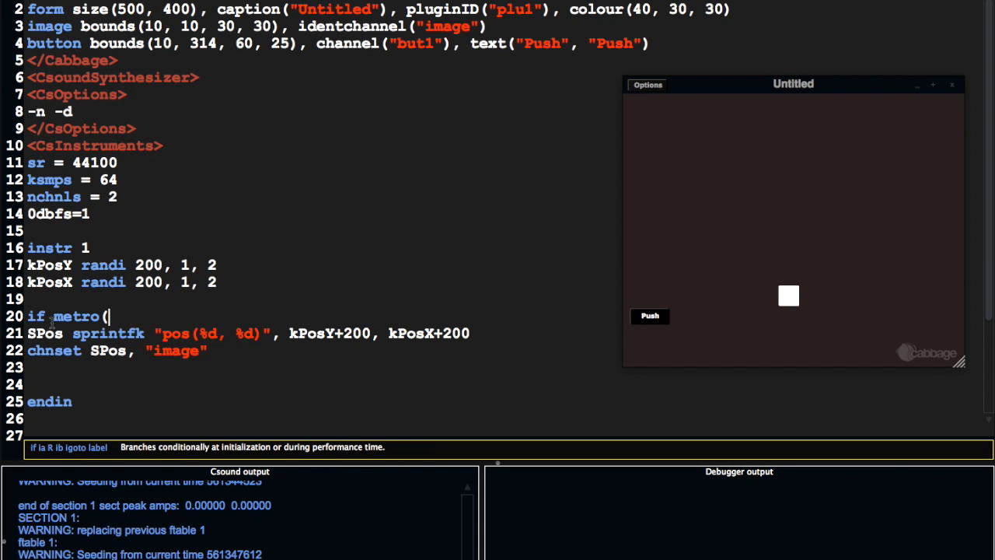
type("5)")
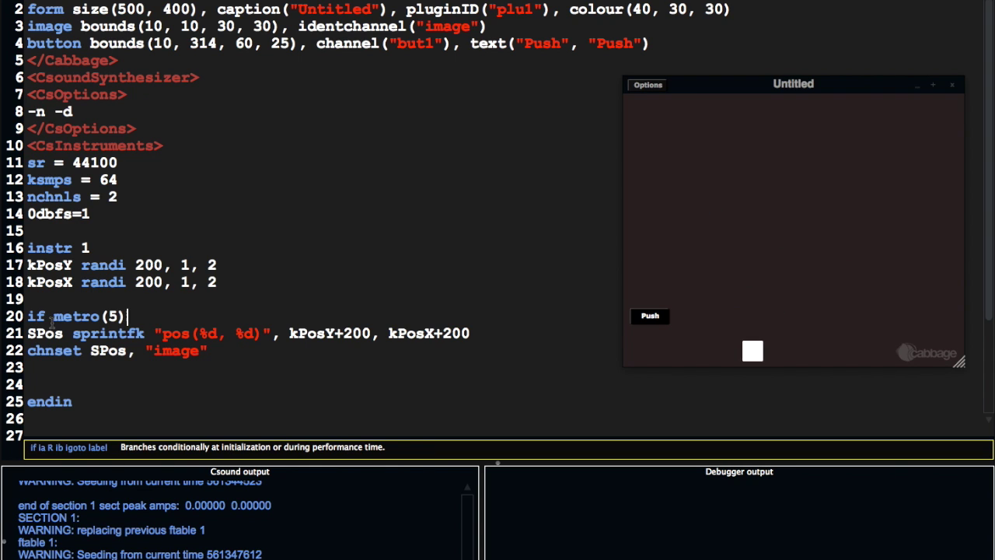
type("== 1 then")
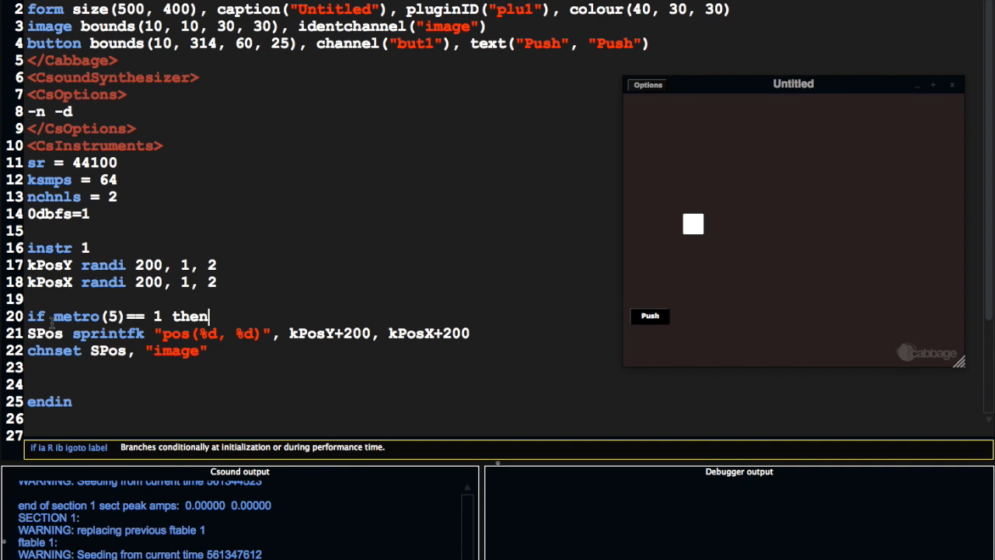
type("endif")
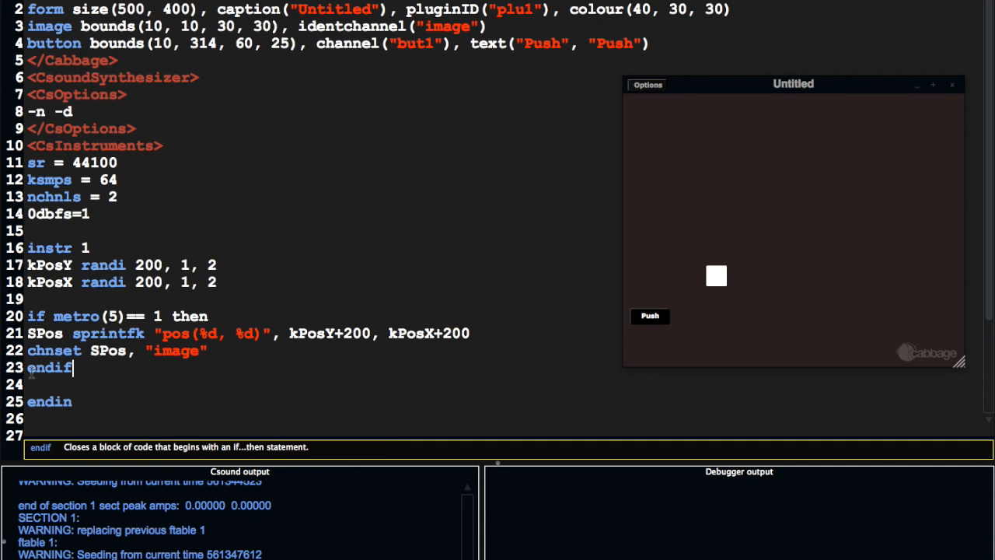